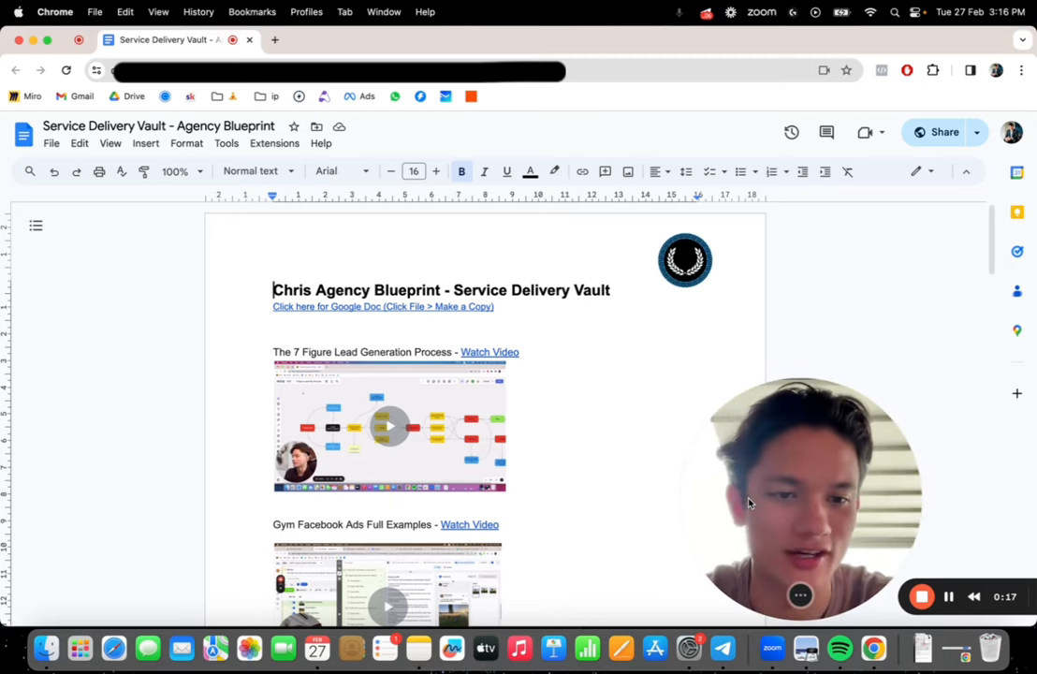
mouse_move(682, 507)
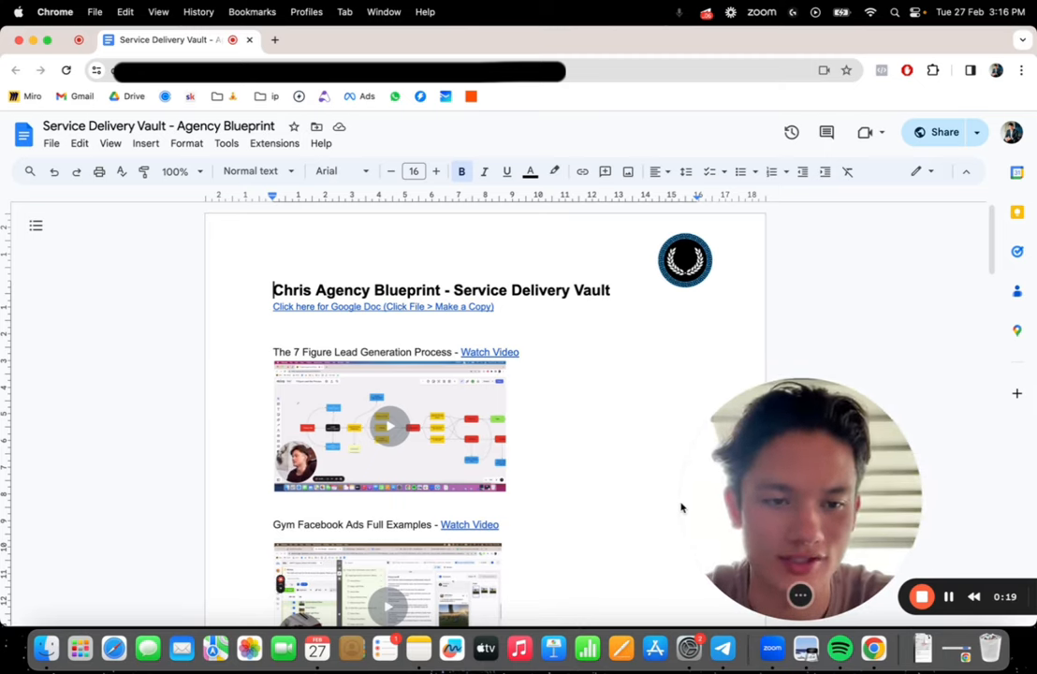
mouse_move(693, 510)
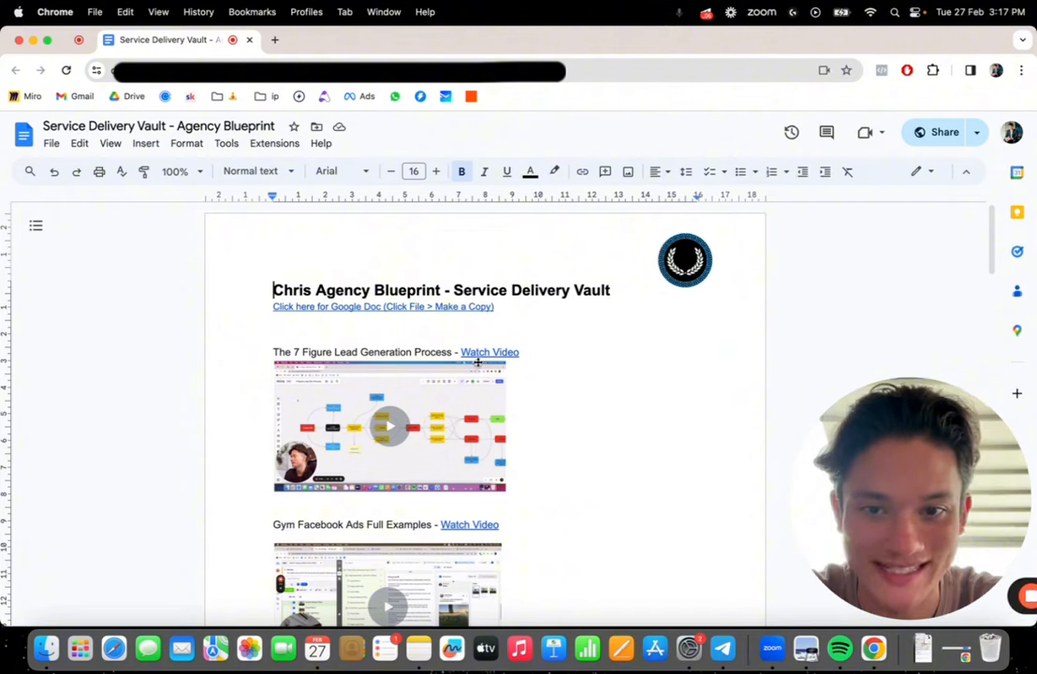
Open 'The 7 Figure Lead Generation Process' Loom video from its Watch Video link preview
left_click(389, 426)
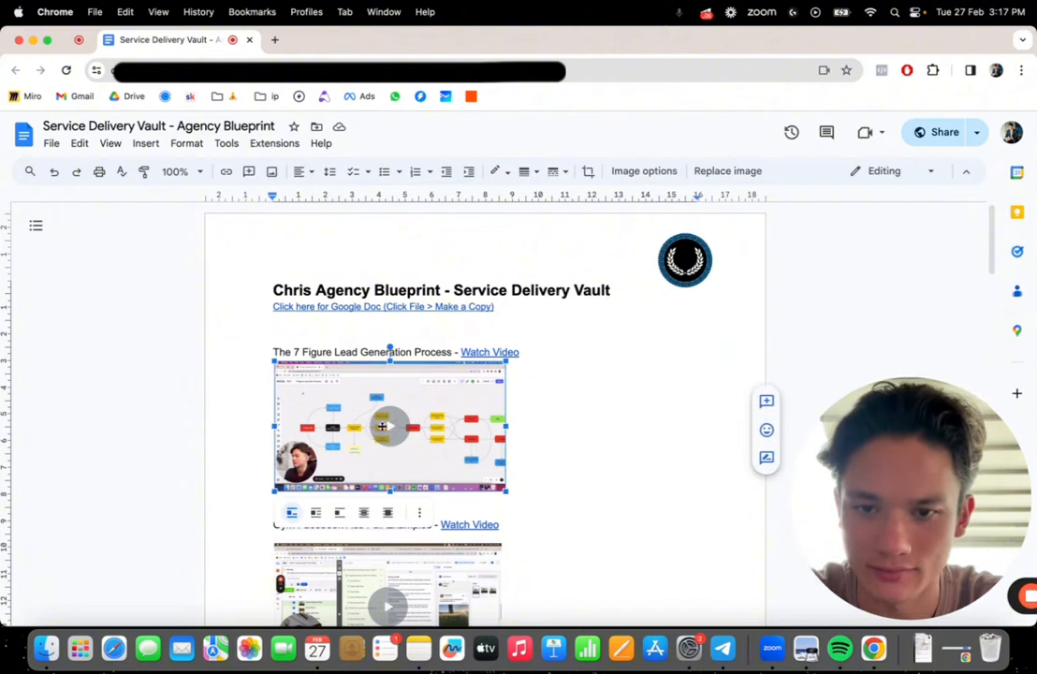
left_click(389, 426)
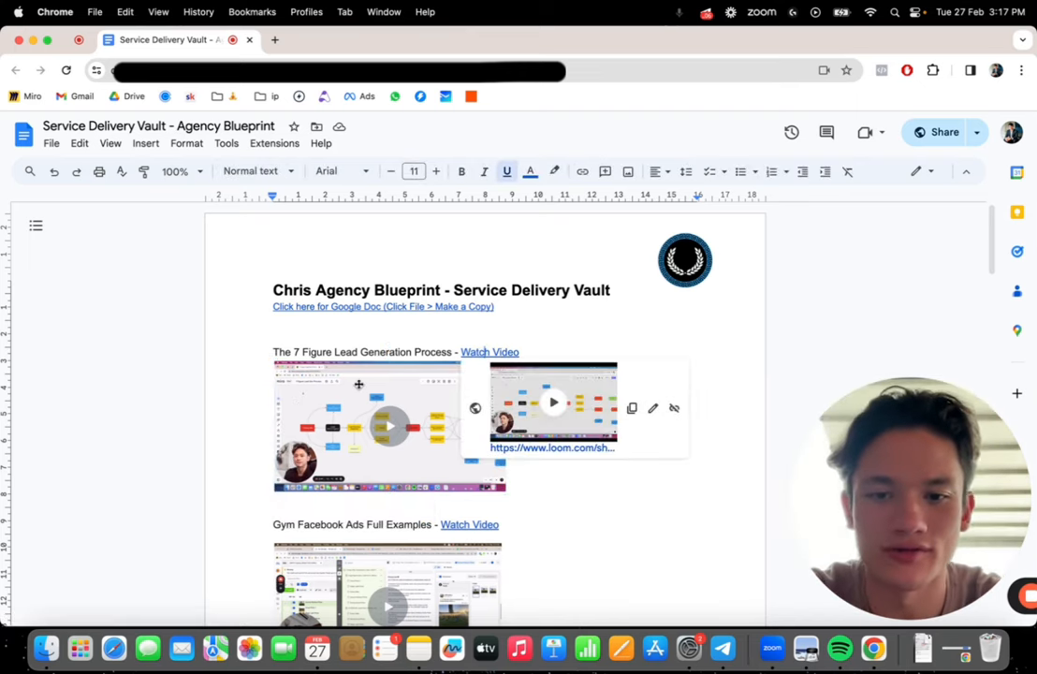
left_click(365, 426)
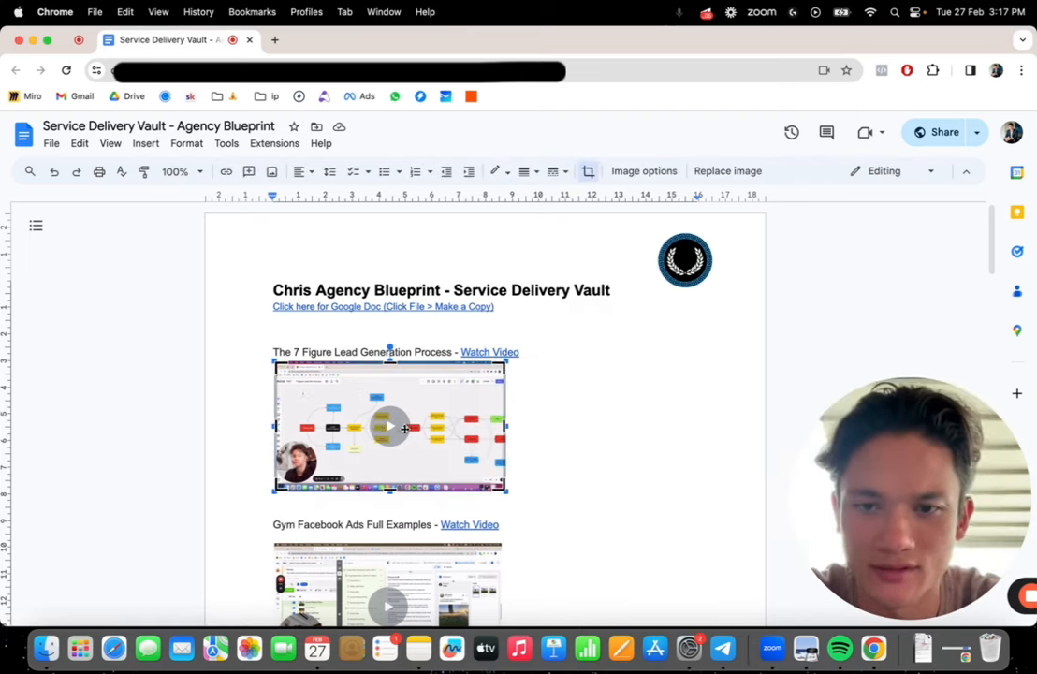
left_click(365, 426)
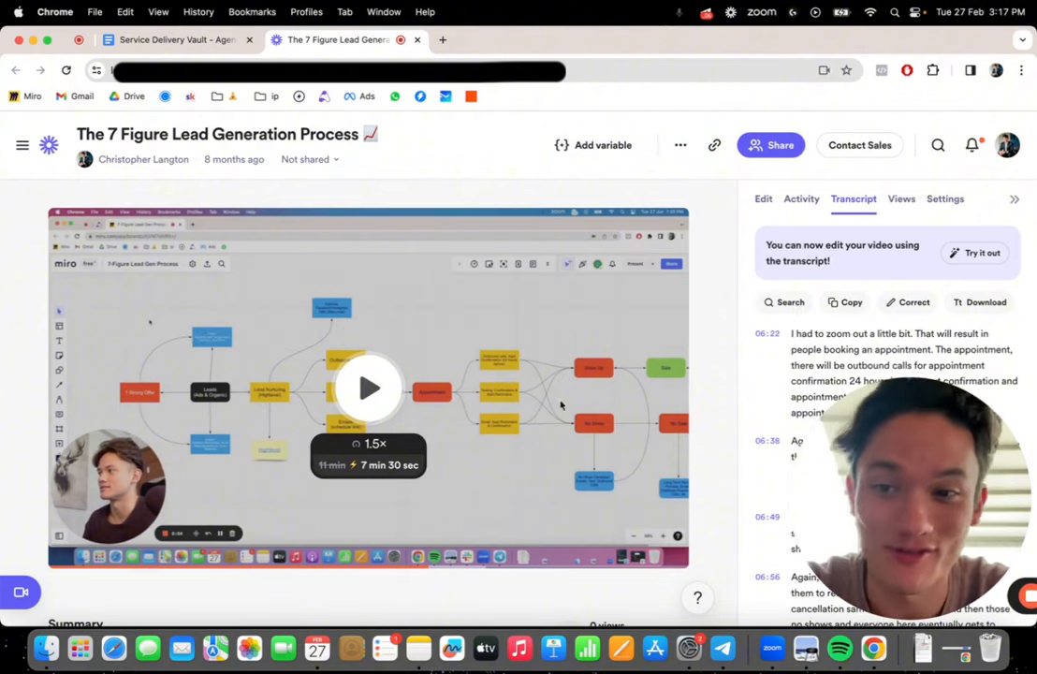
mouse_move(531, 422)
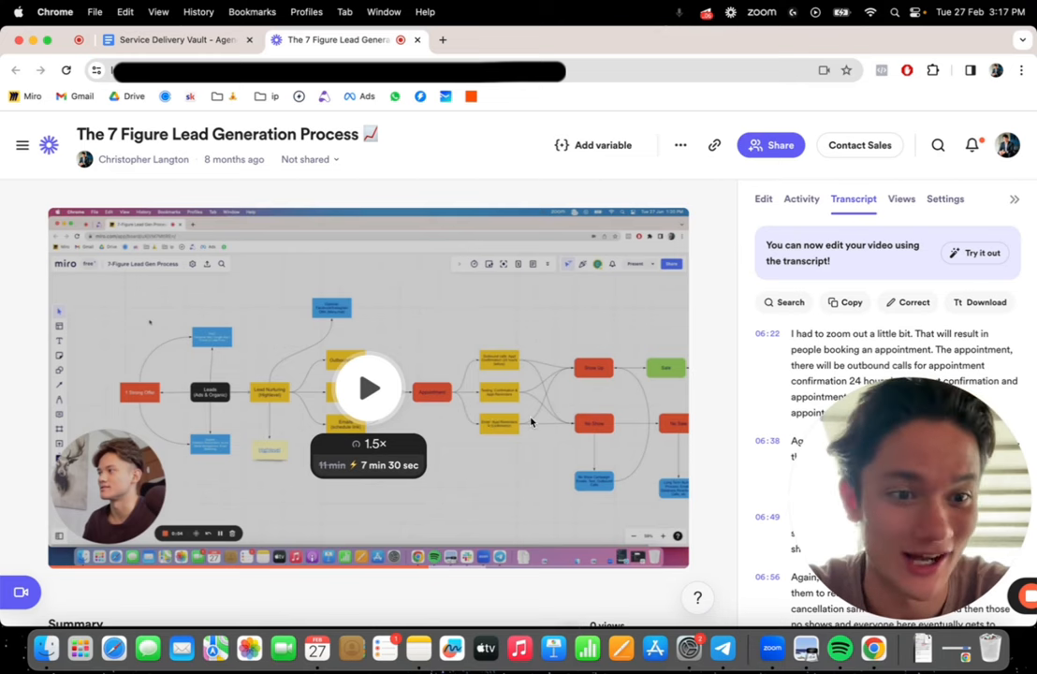
Close 'The 7 Figure Lead Generation Process' Loom tab to return to the Agency Blueprint doc
left_click(168, 39)
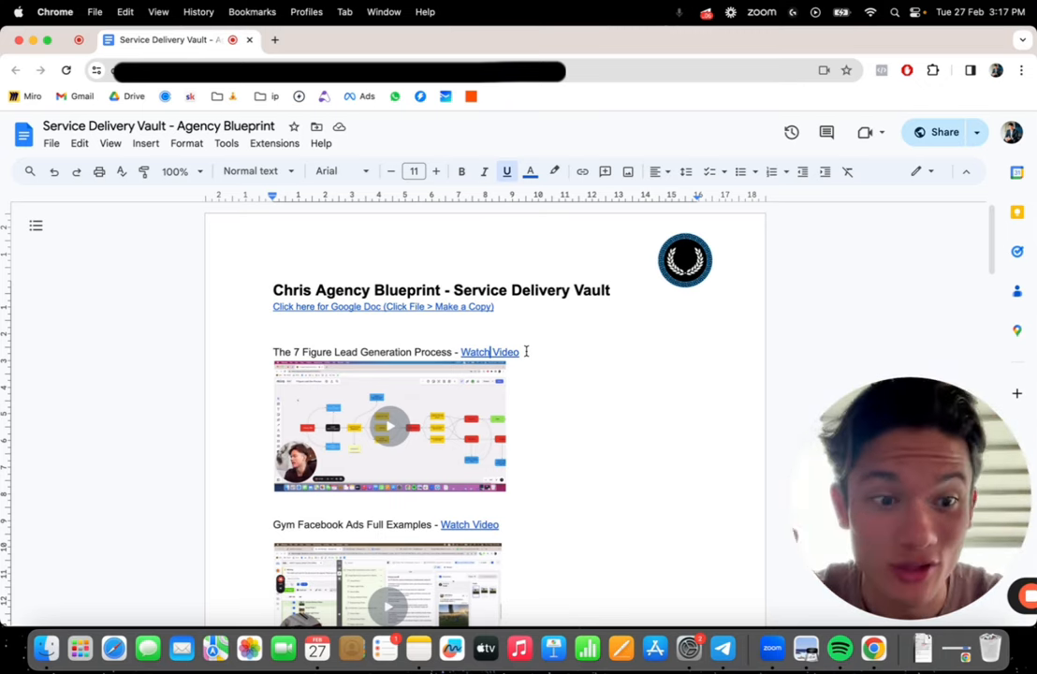
scroll("down", 3)
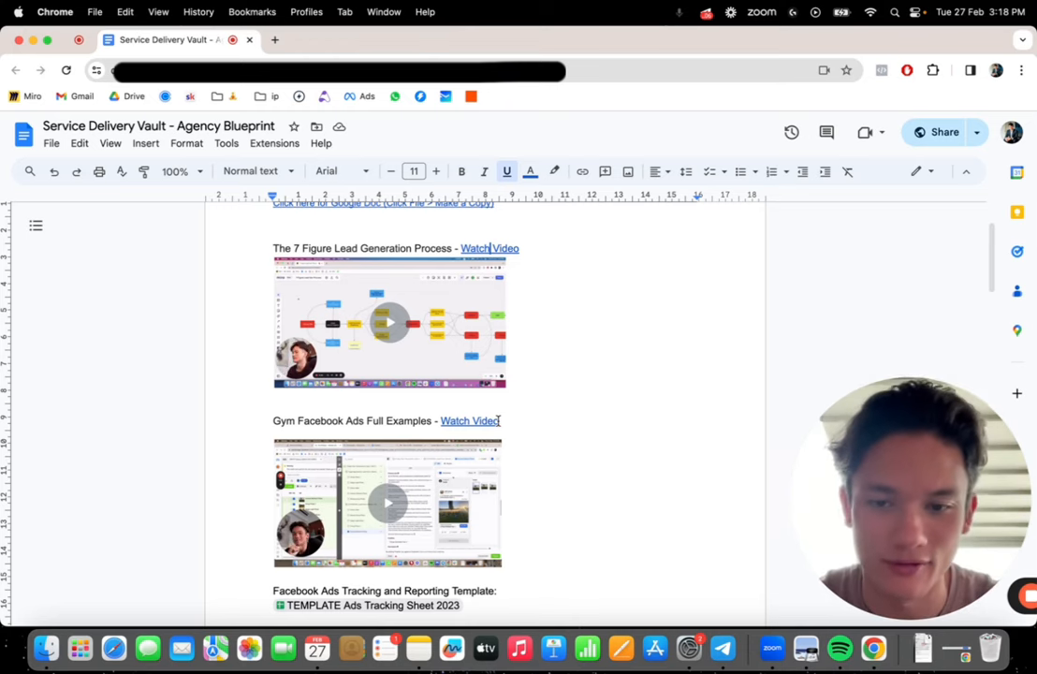
scroll("down", 3)
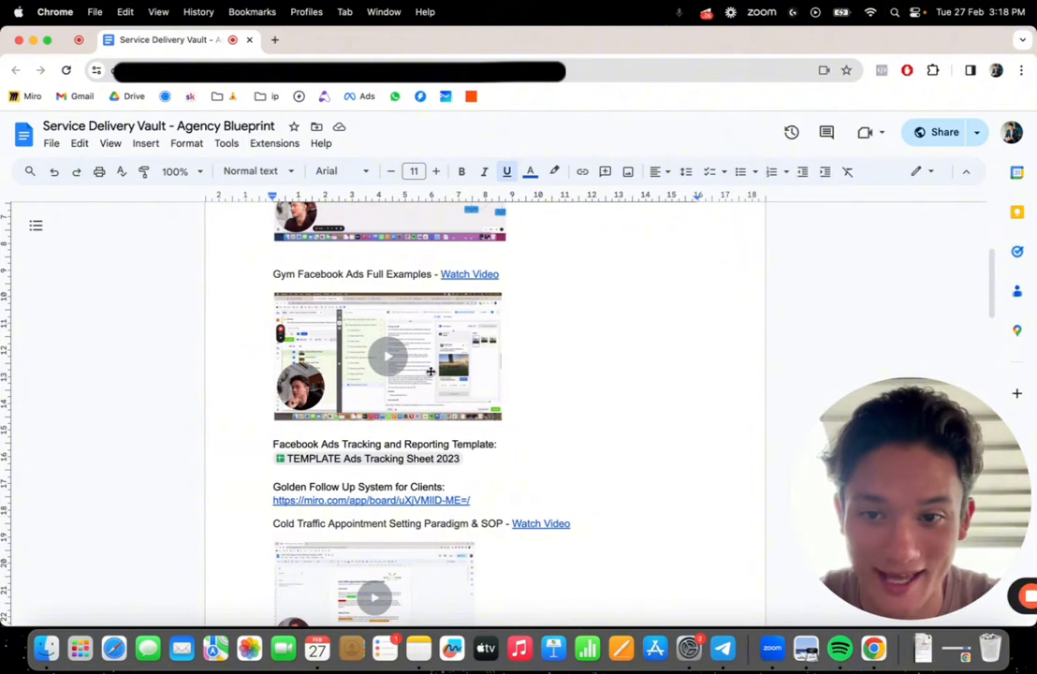
mouse_move(545, 407)
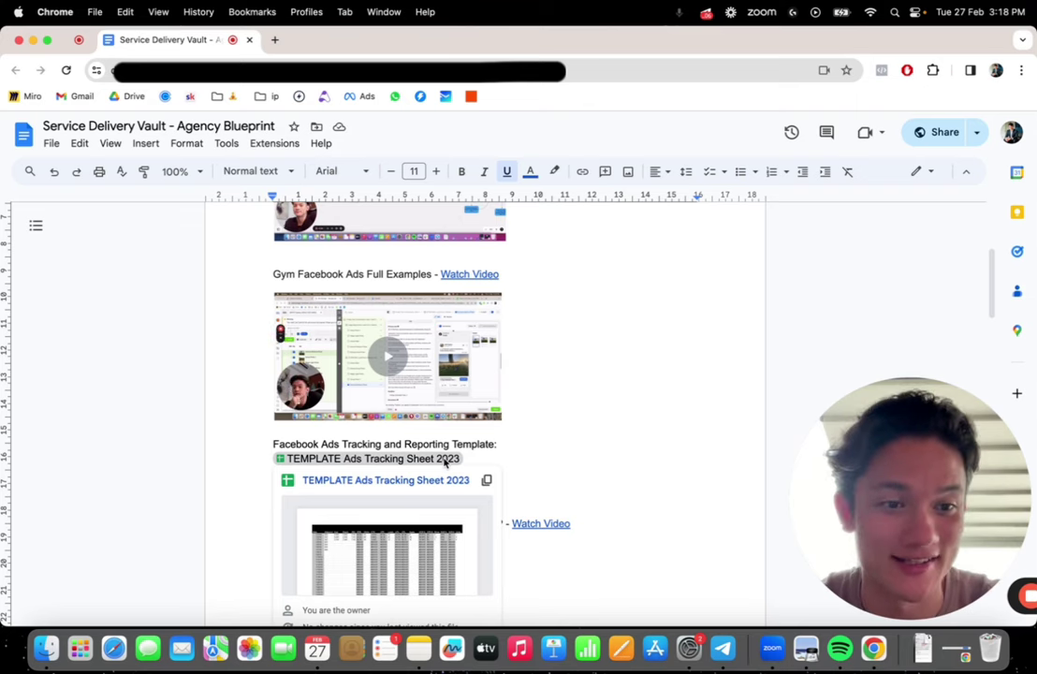
scroll("down", 3)
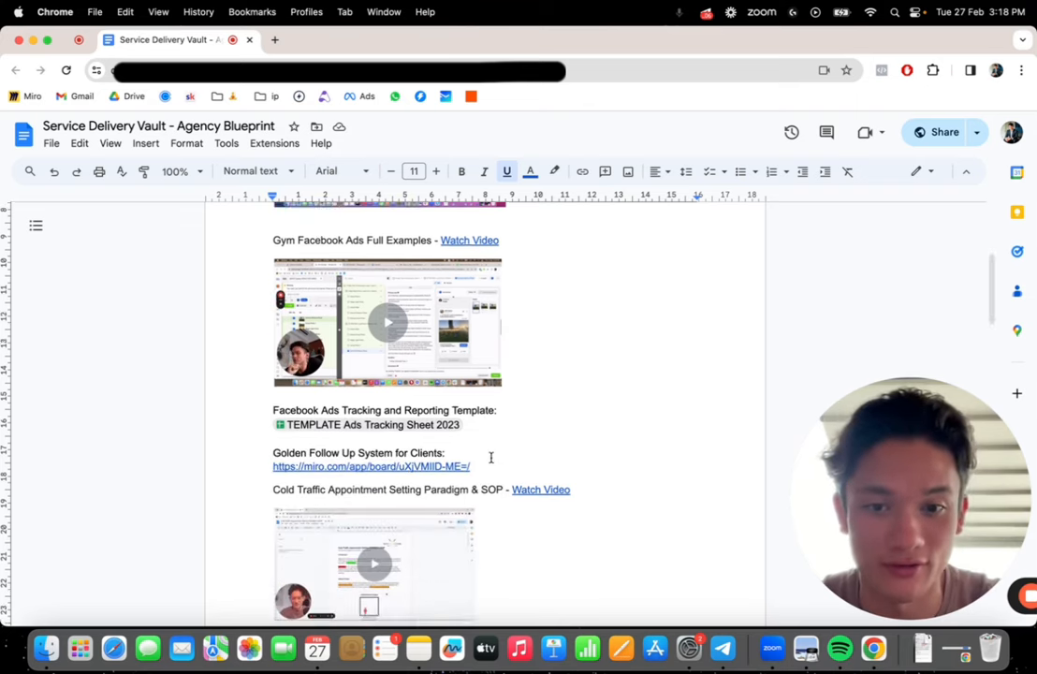
scroll("down", 3)
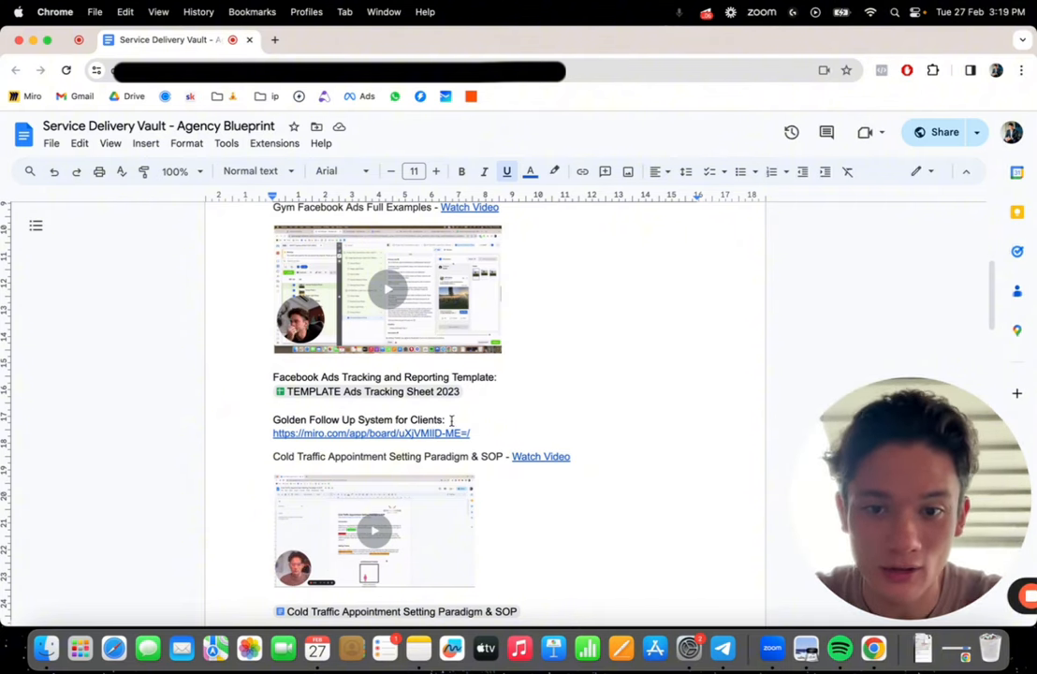
left_click(370, 433)
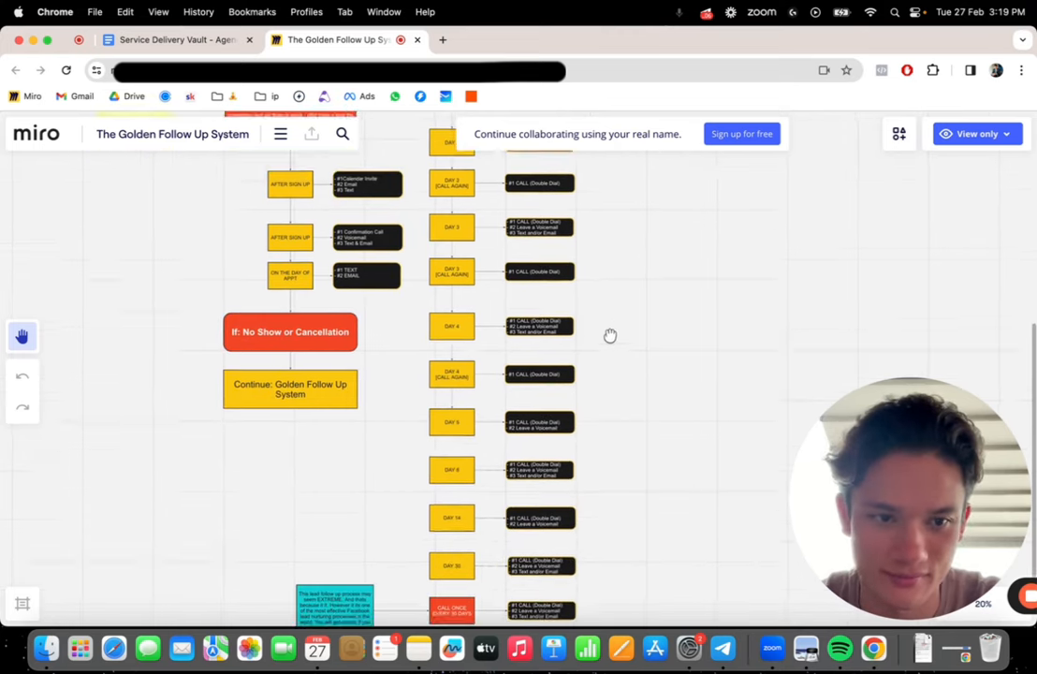
scroll("up", 3)
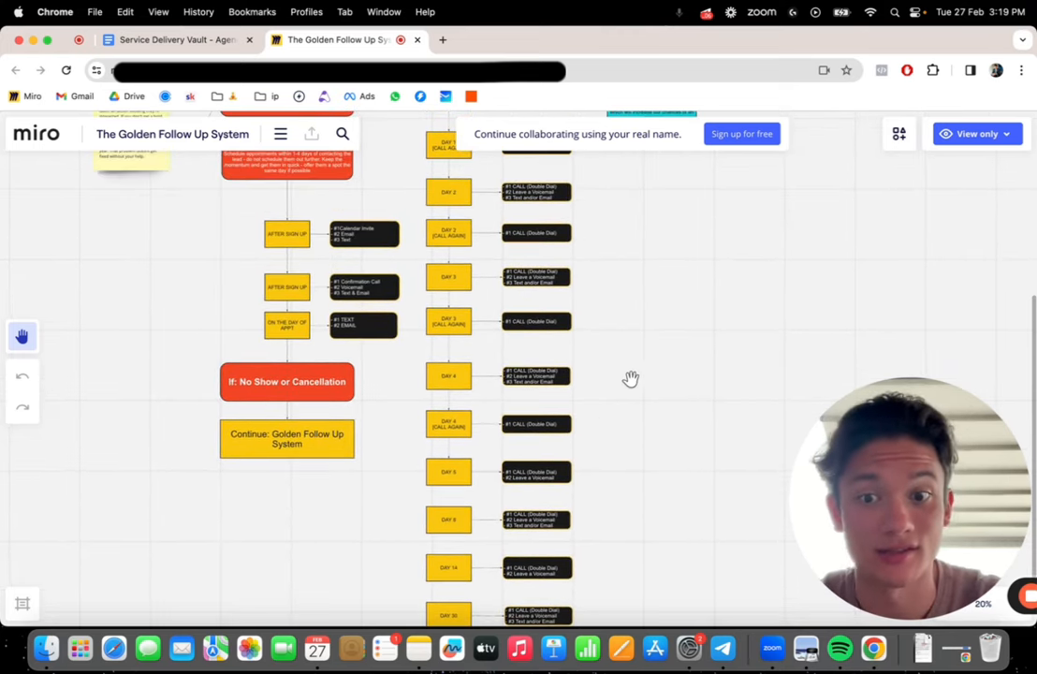
mouse_move(637, 350)
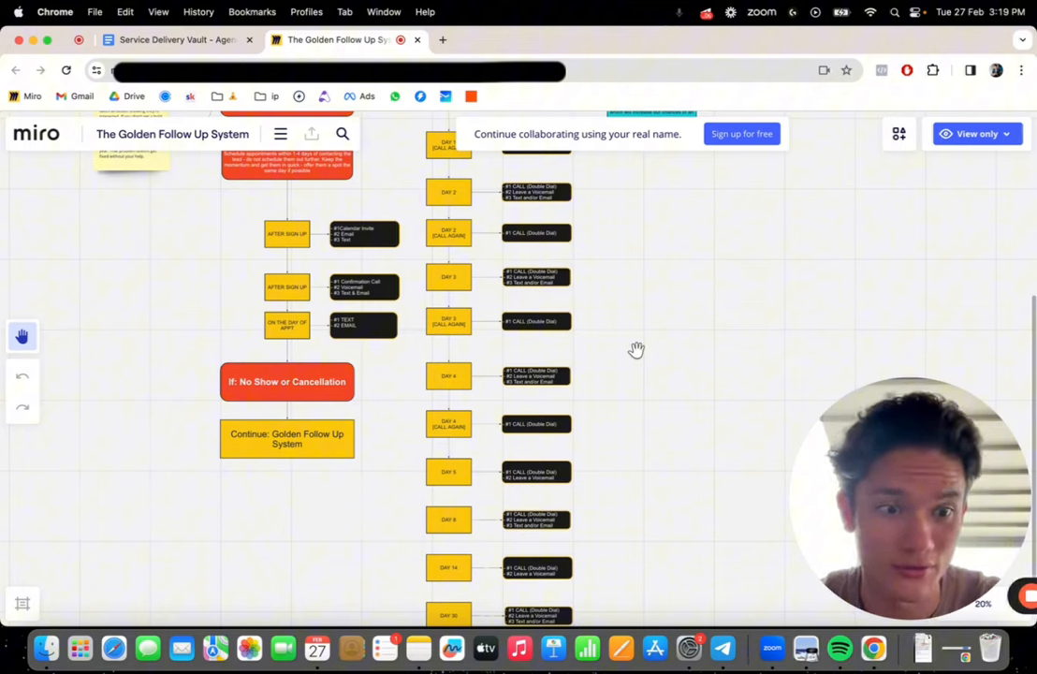
mouse_move(634, 279)
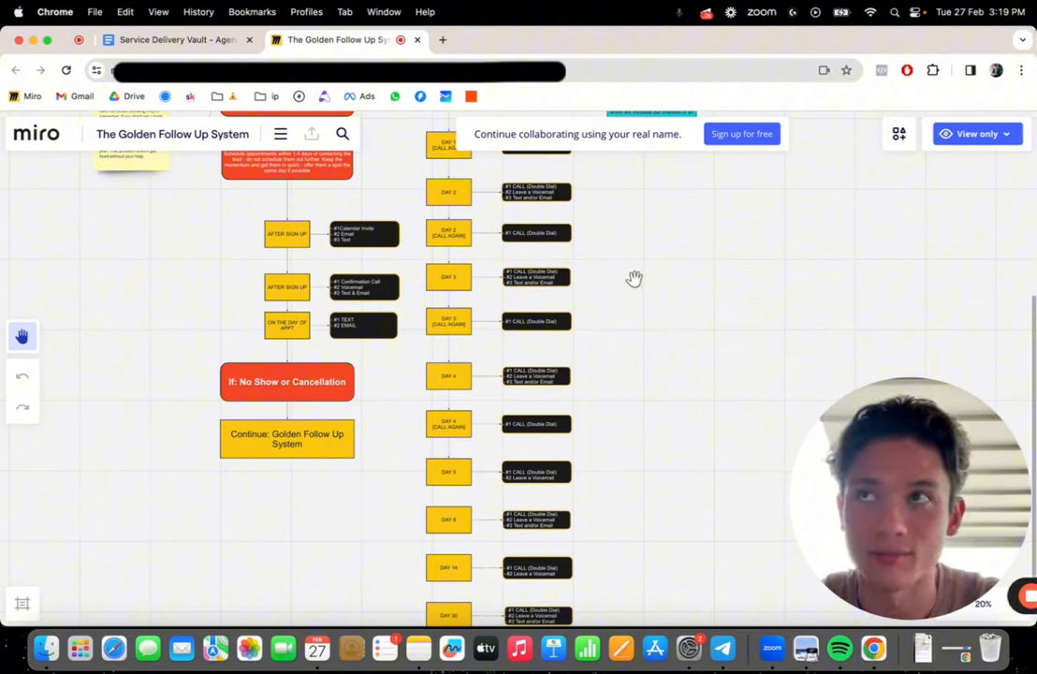
mouse_move(548, 274)
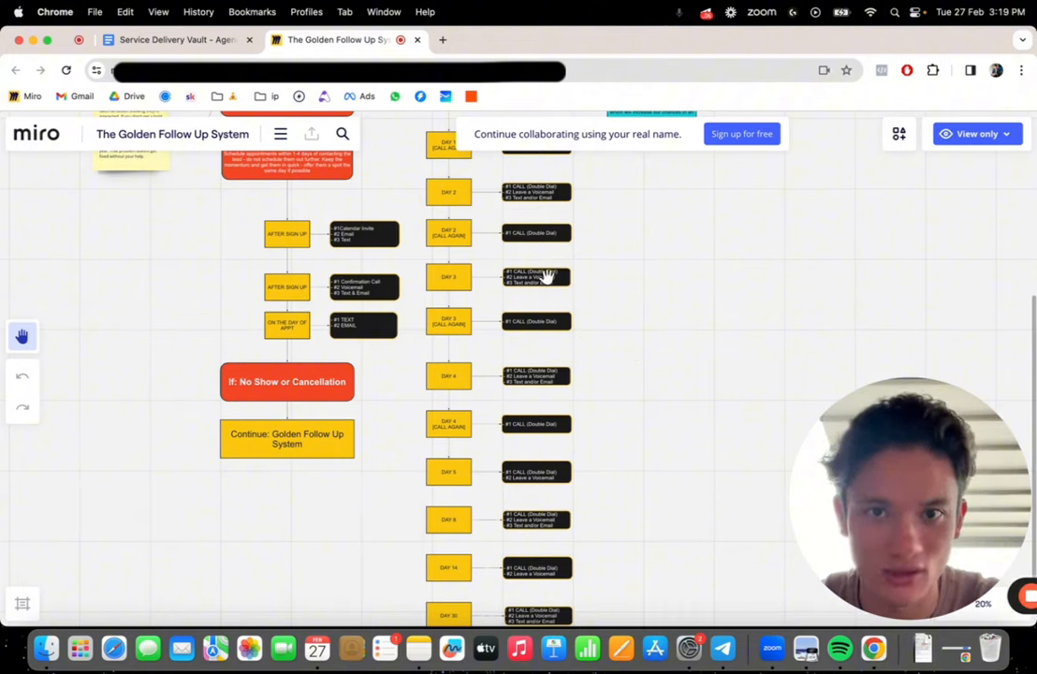
mouse_move(558, 363)
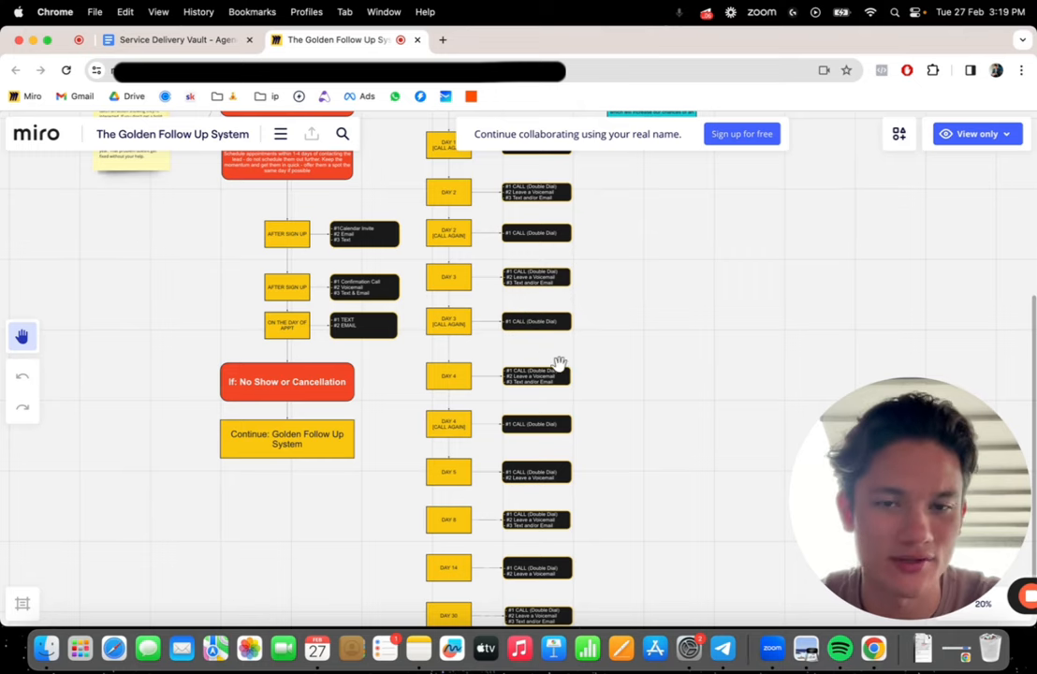
scroll("down", 3)
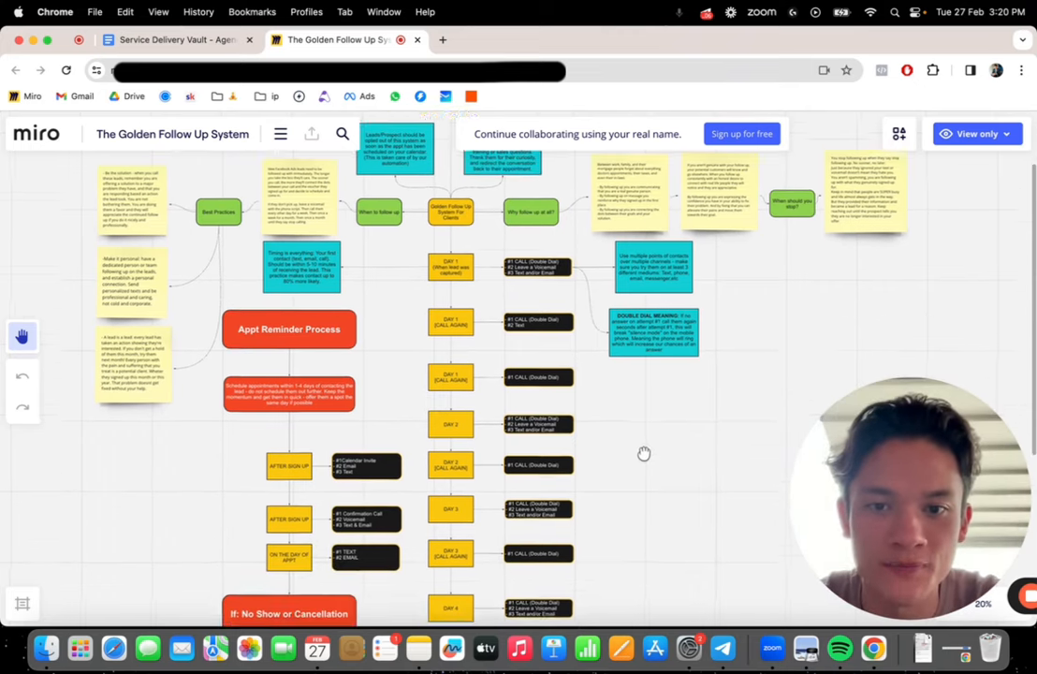
scroll("up", 3)
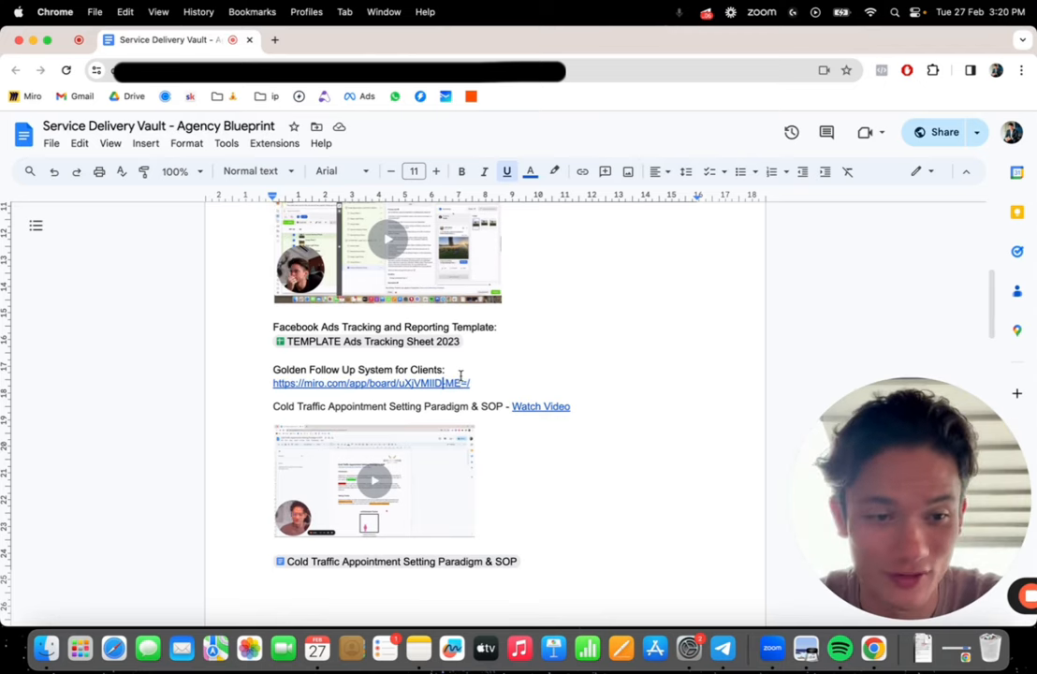
scroll("down", 3)
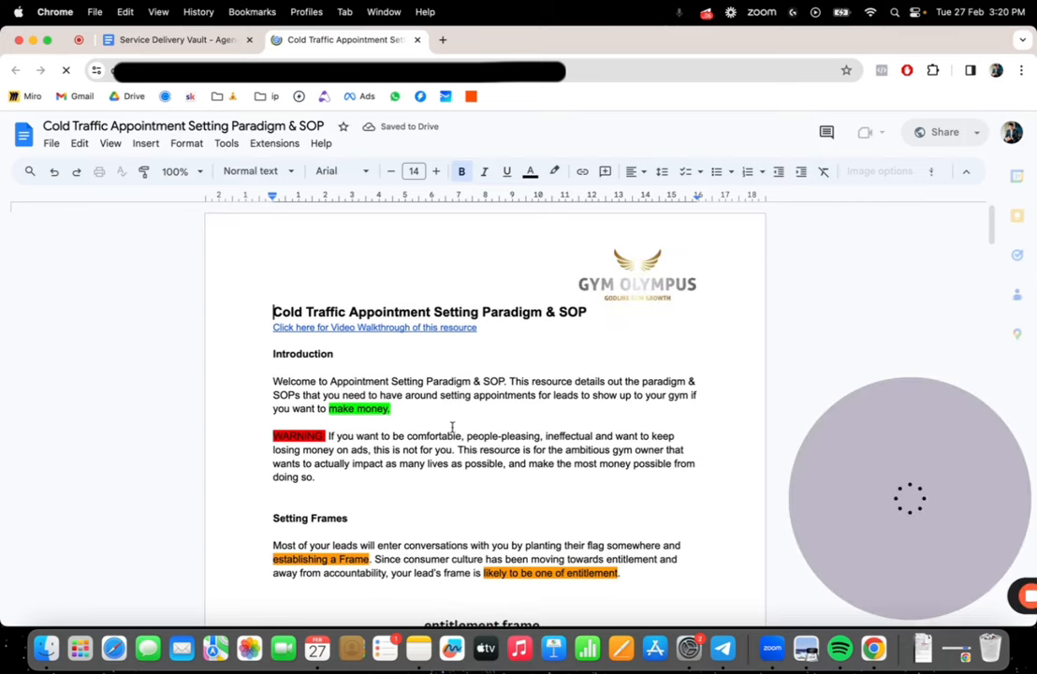
scroll("down", 3)
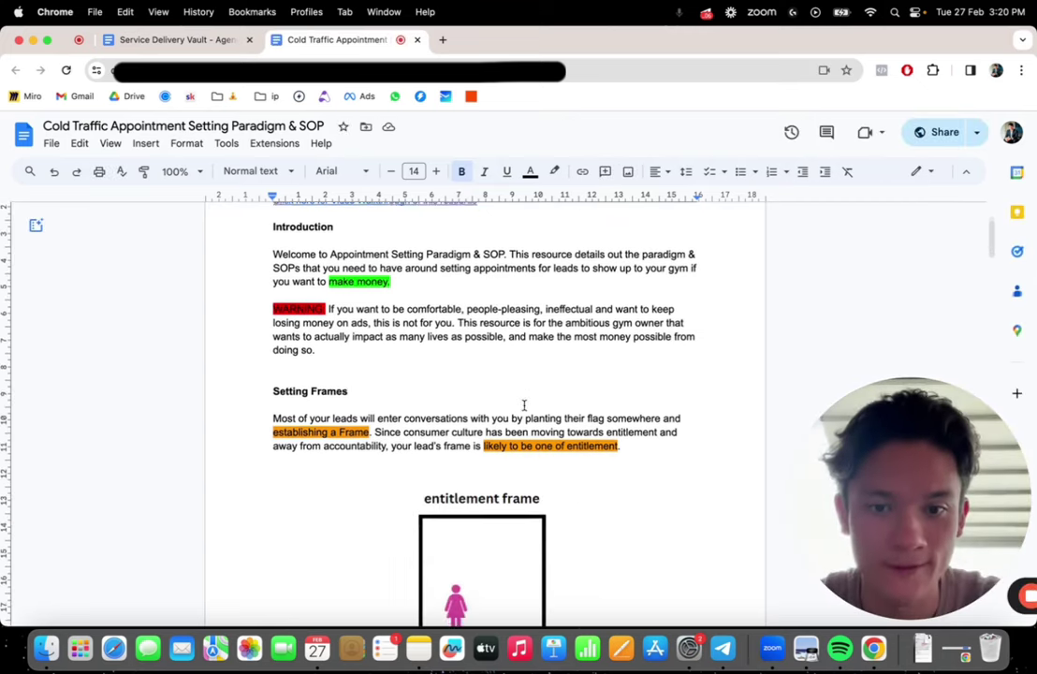
scroll("down", 3)
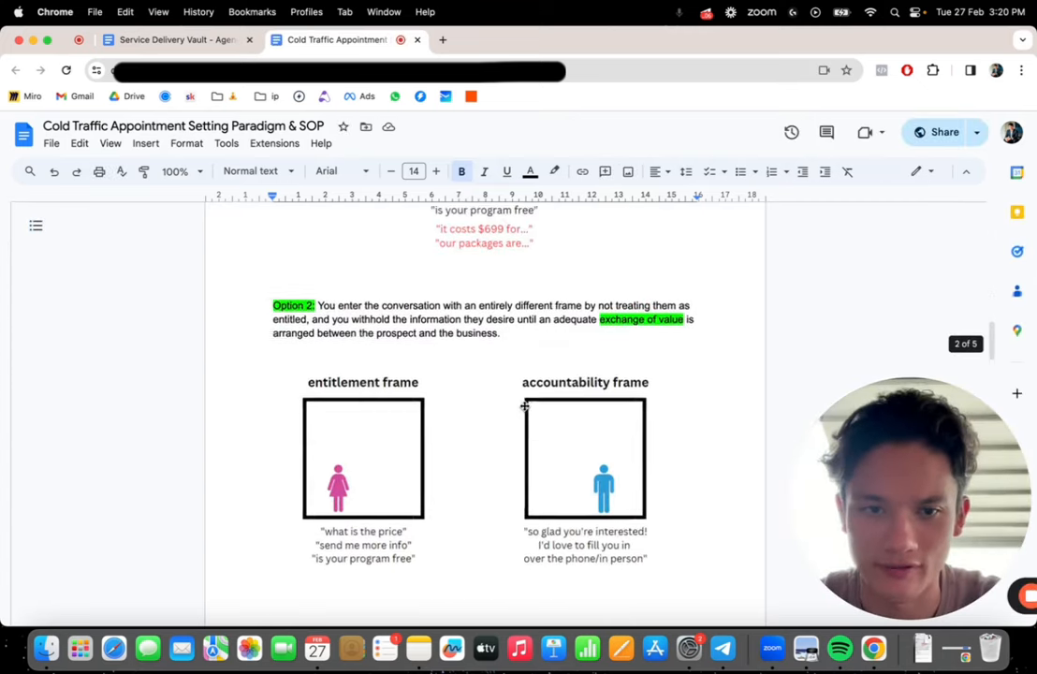
scroll("up", 3)
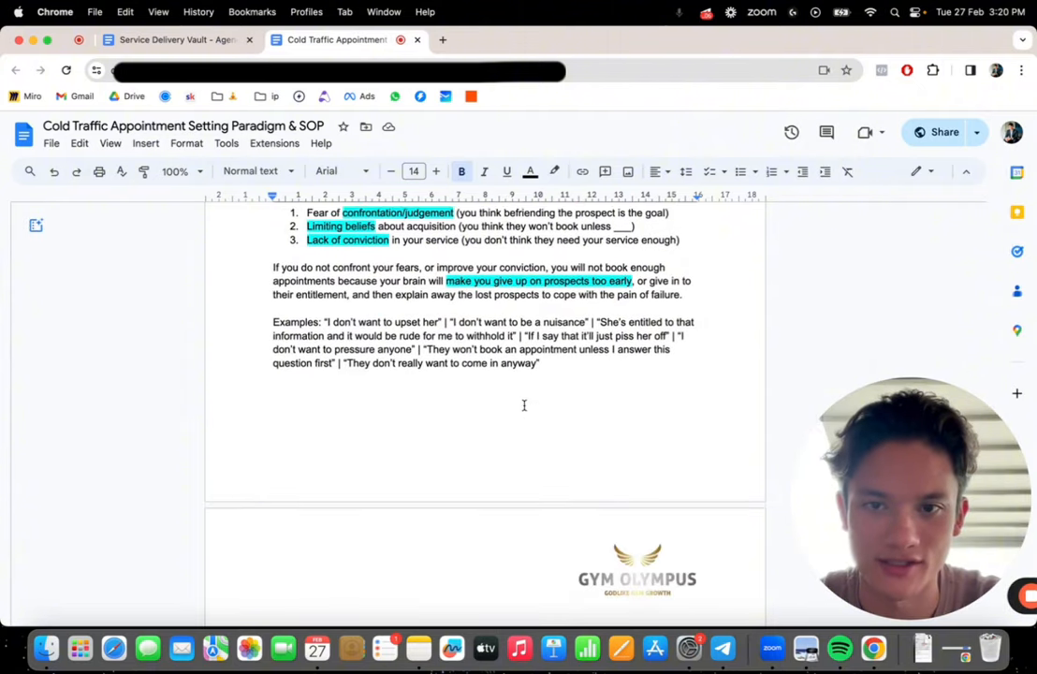
scroll("down", 3)
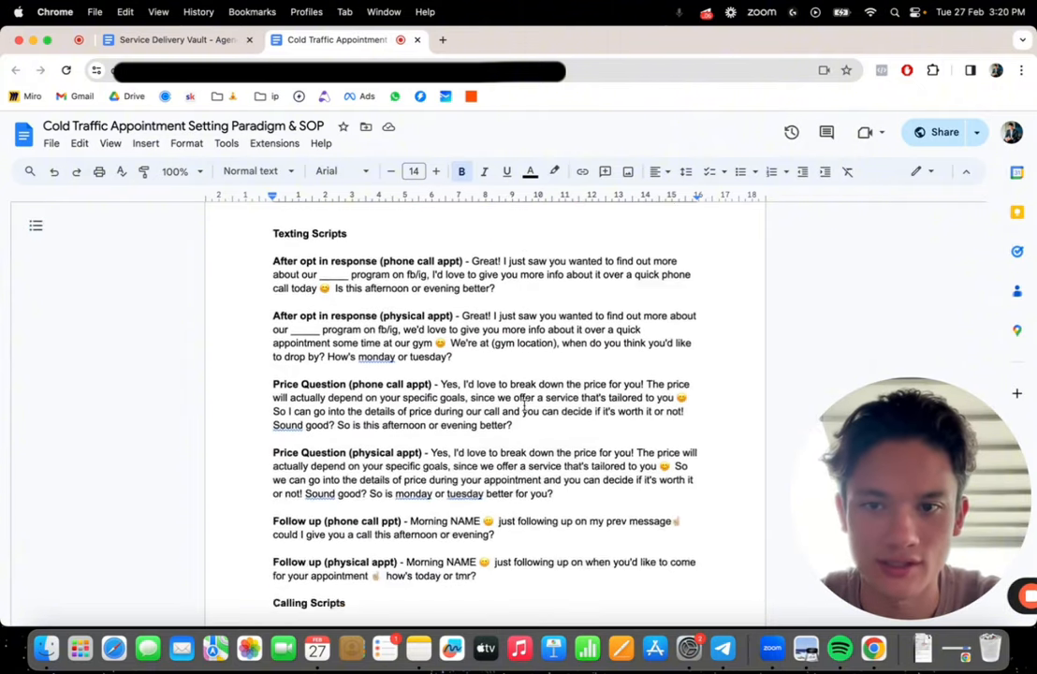
scroll("down", 3)
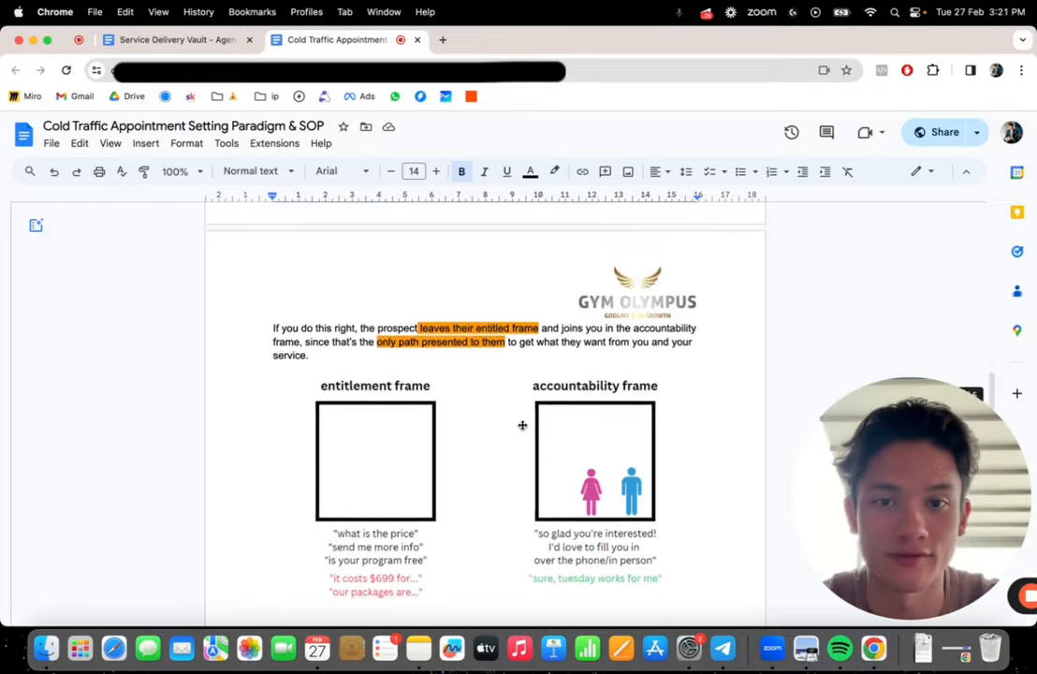
left_click(173, 40)
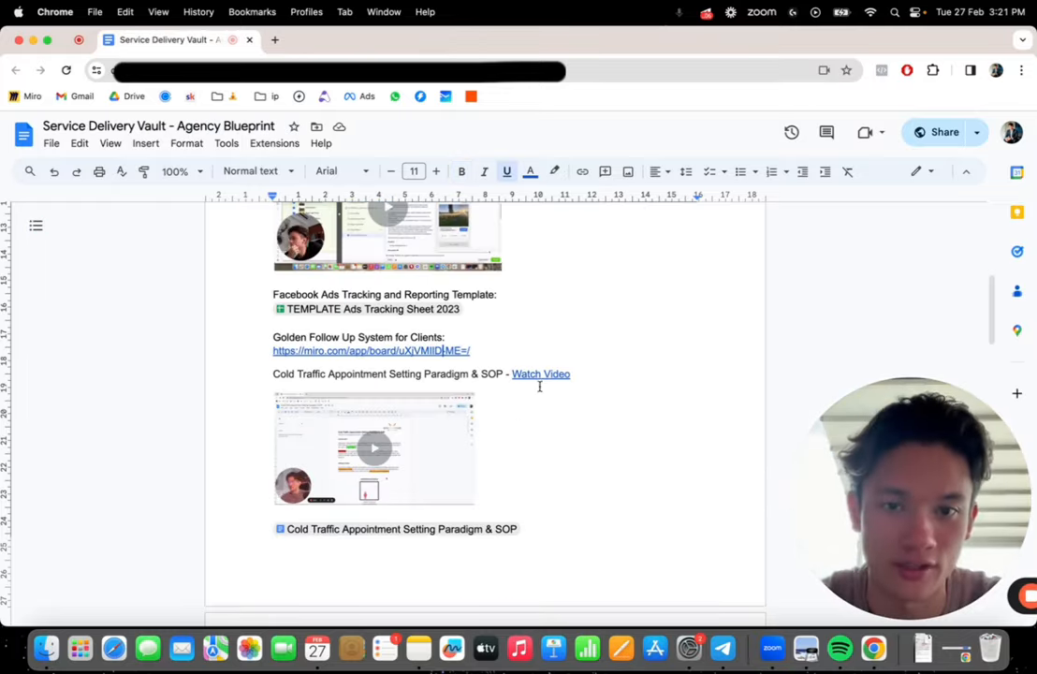
Scroll the blueprint to the page with Calling Scripts, VA SOP and reporting links
scroll("down", 3)
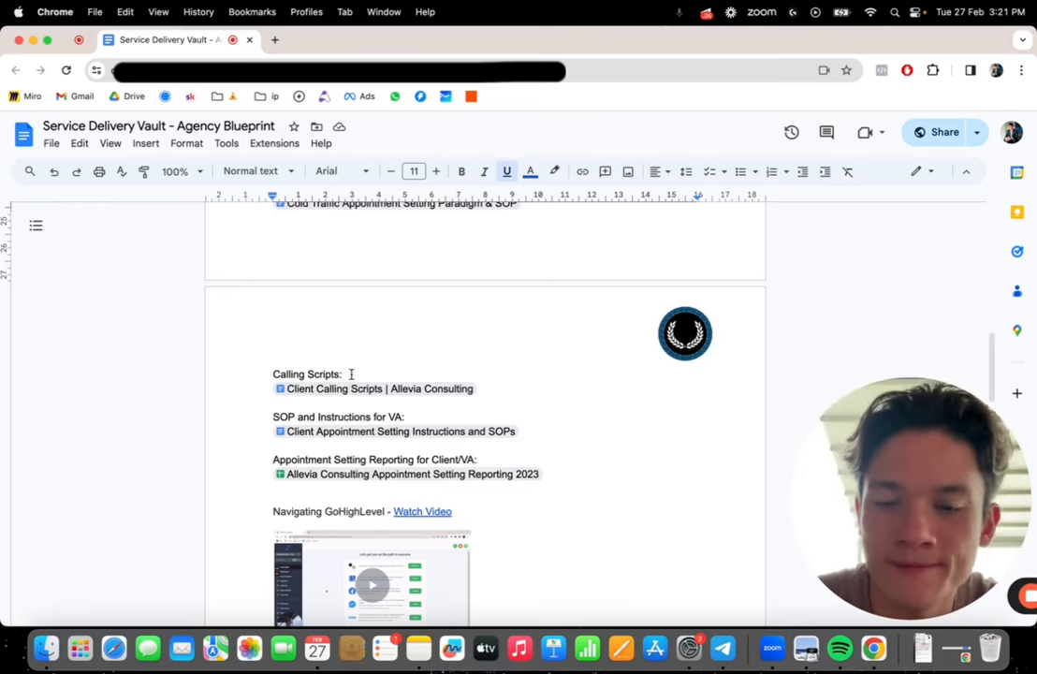
mouse_move(532, 396)
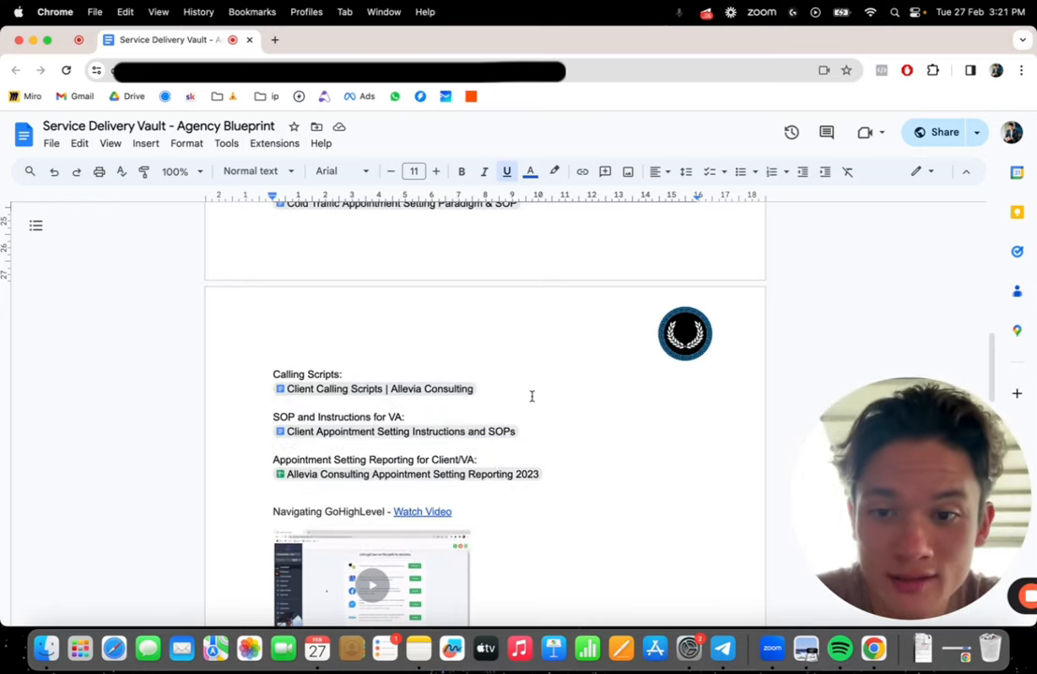
mouse_move(393, 431)
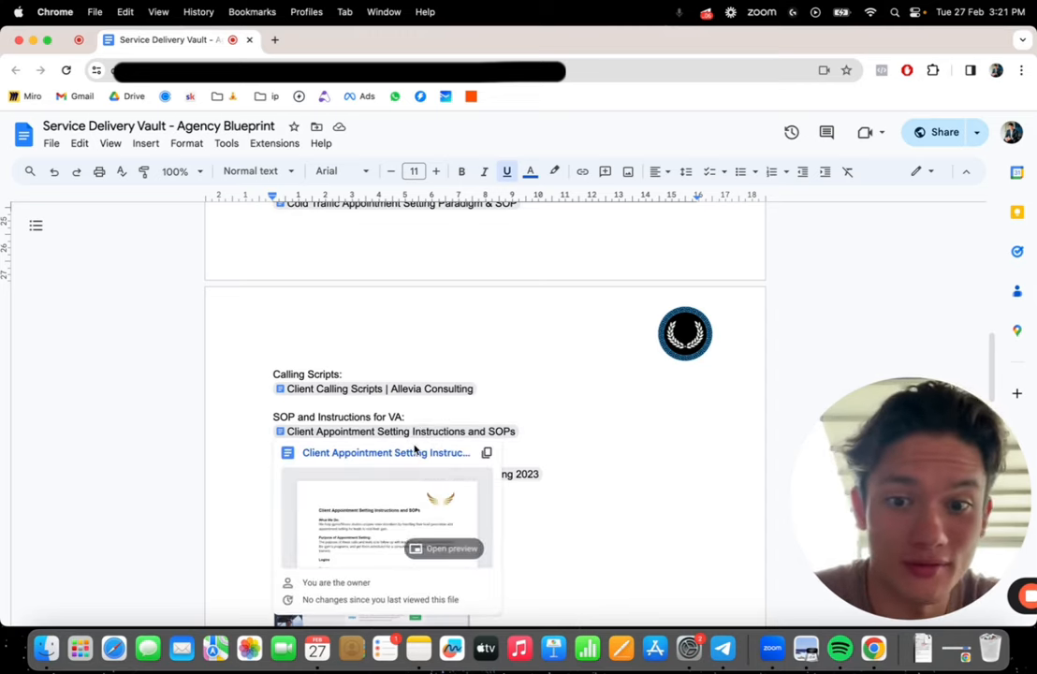
left_click(386, 452)
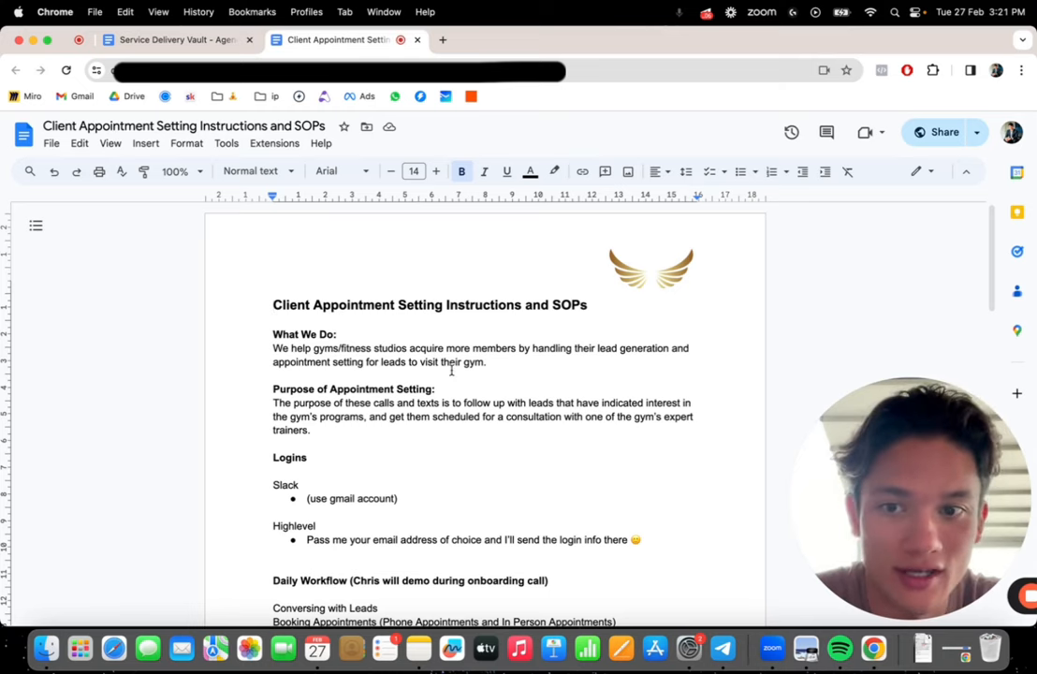
scroll("down", 3)
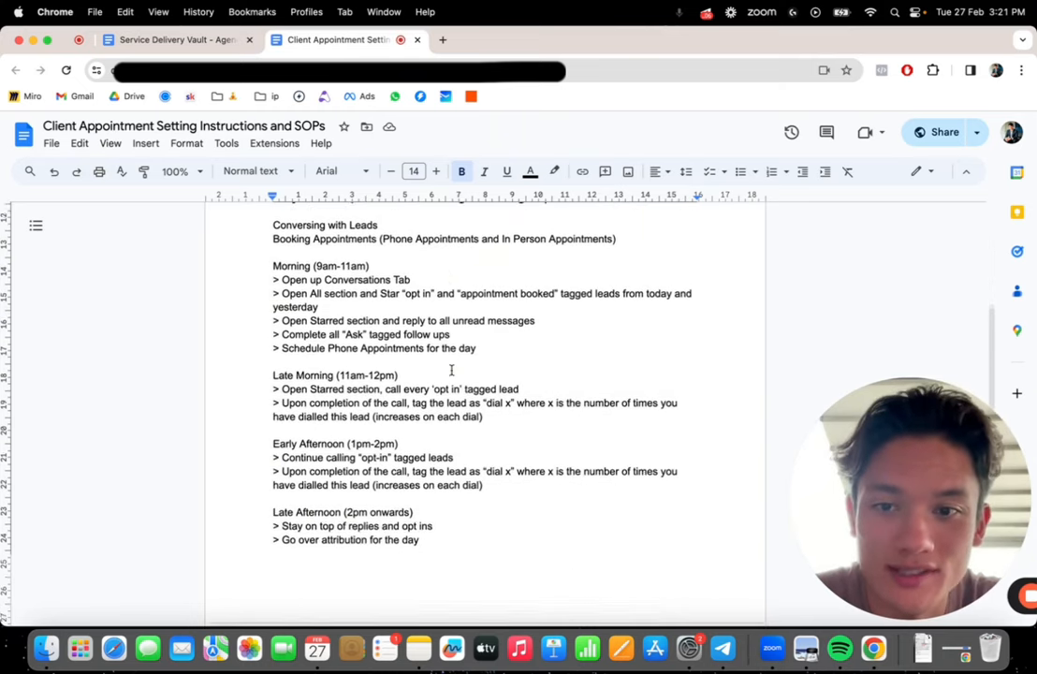
scroll("down", 3)
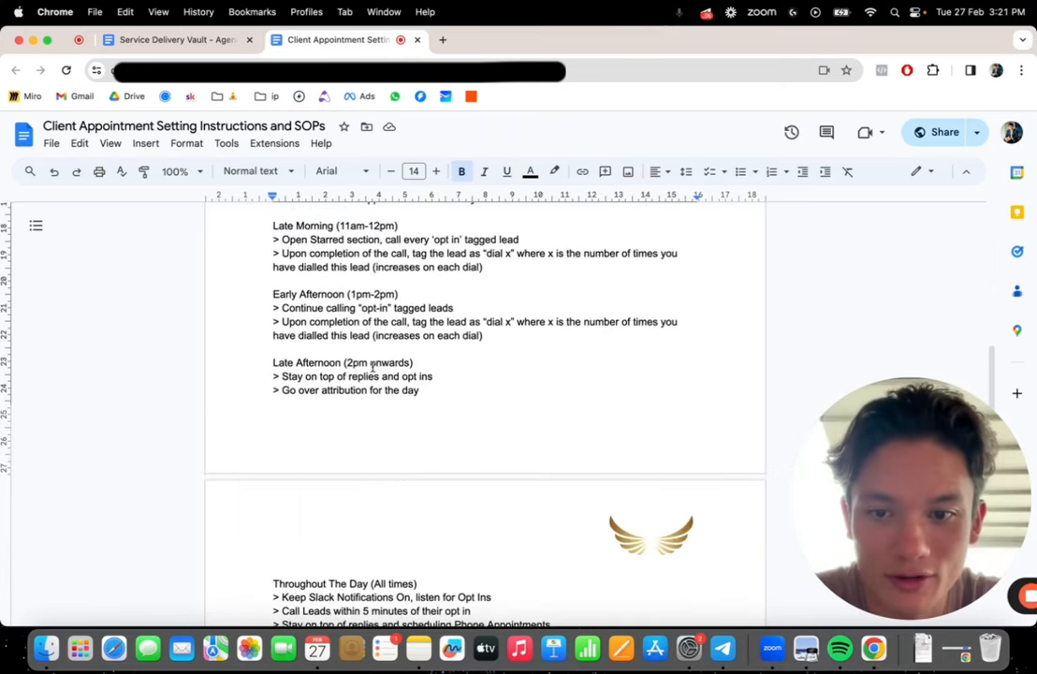
scroll("up", 3)
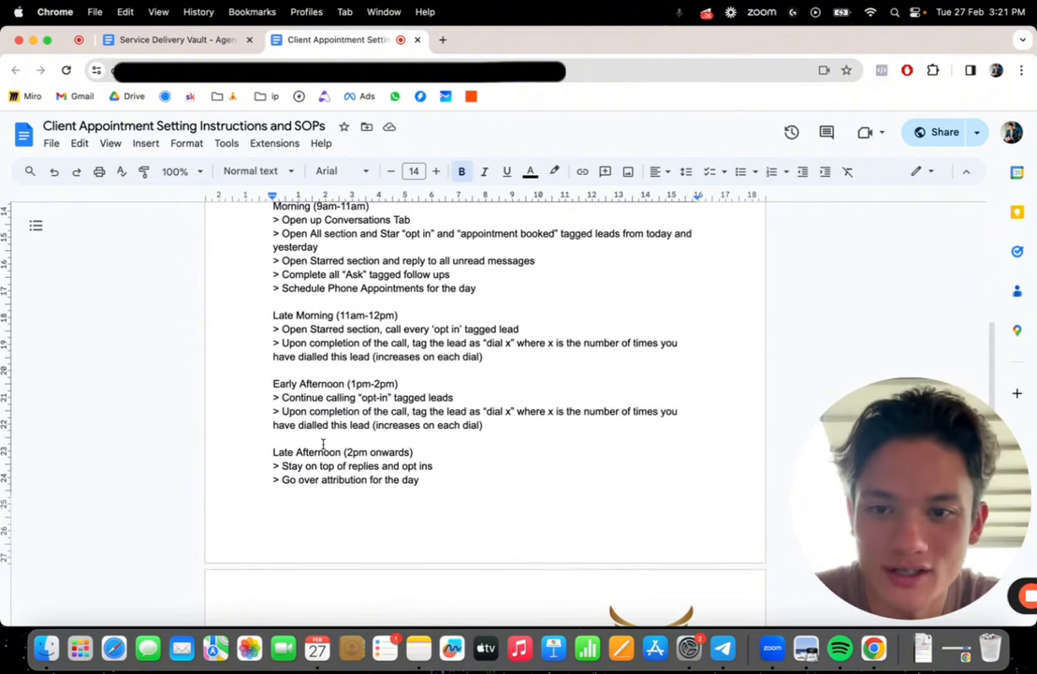
scroll("down", 3)
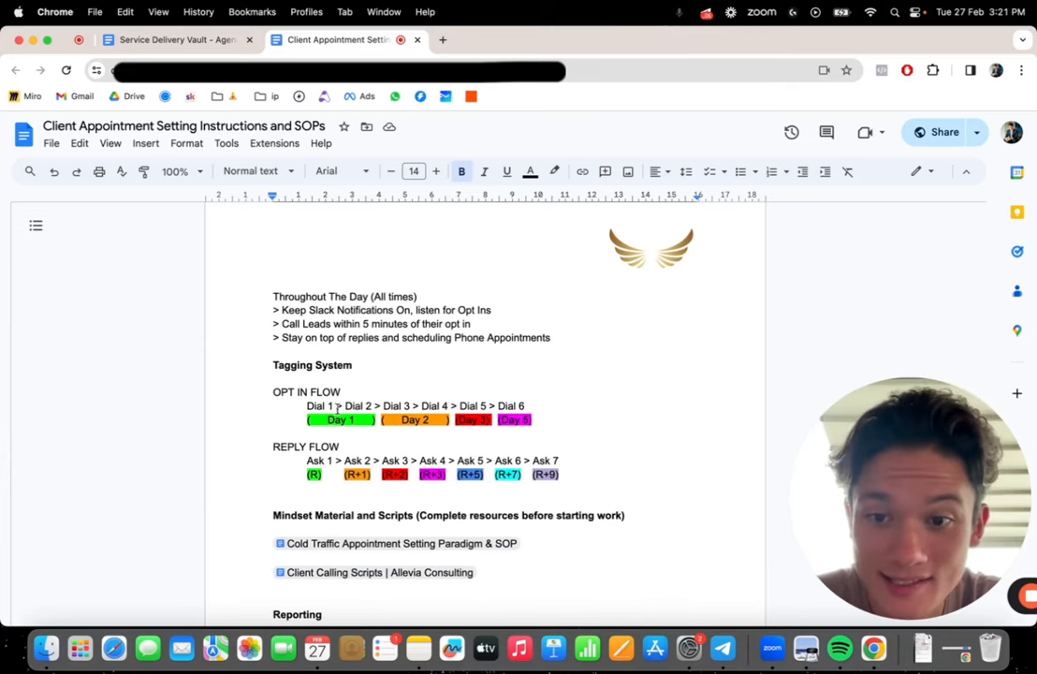
scroll("down", 3)
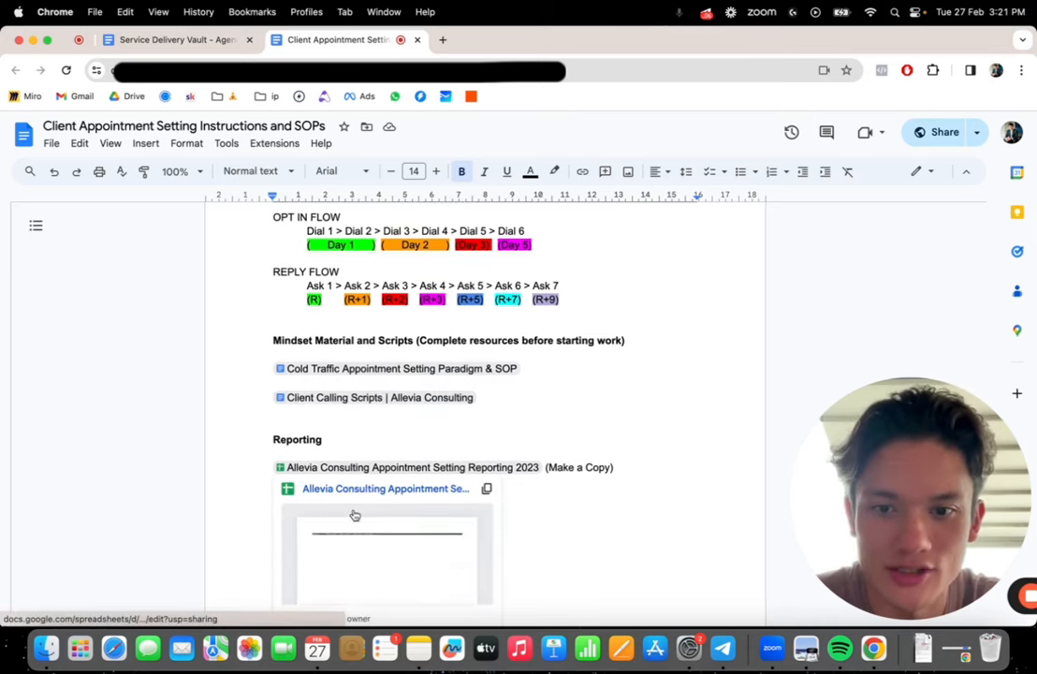
scroll("up", 3)
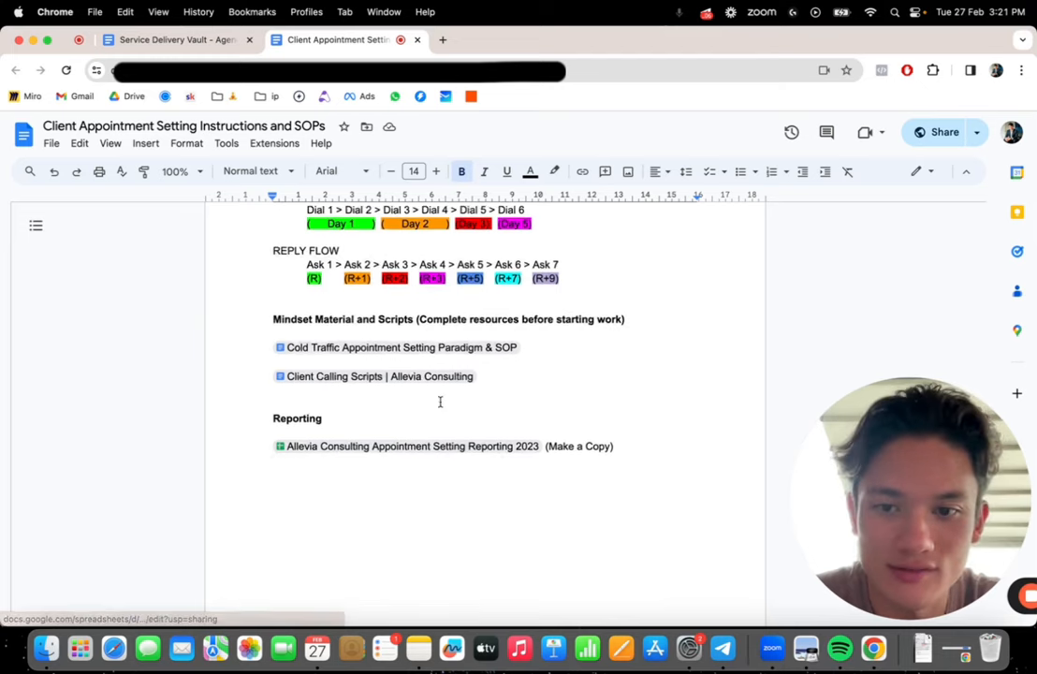
mouse_move(410, 318)
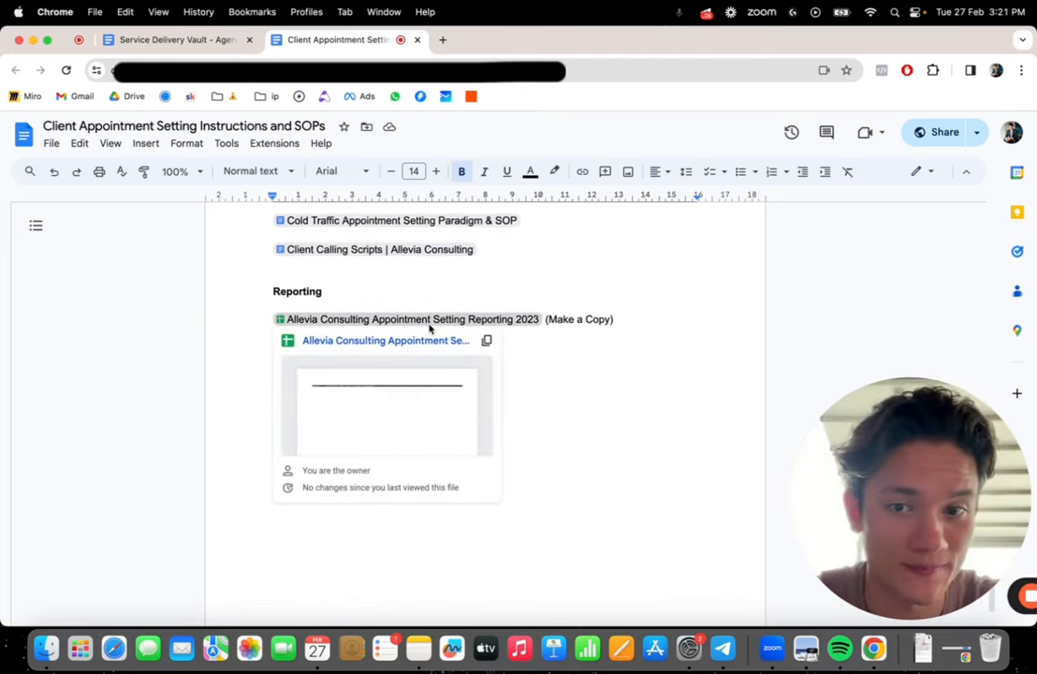
mouse_move(409, 352)
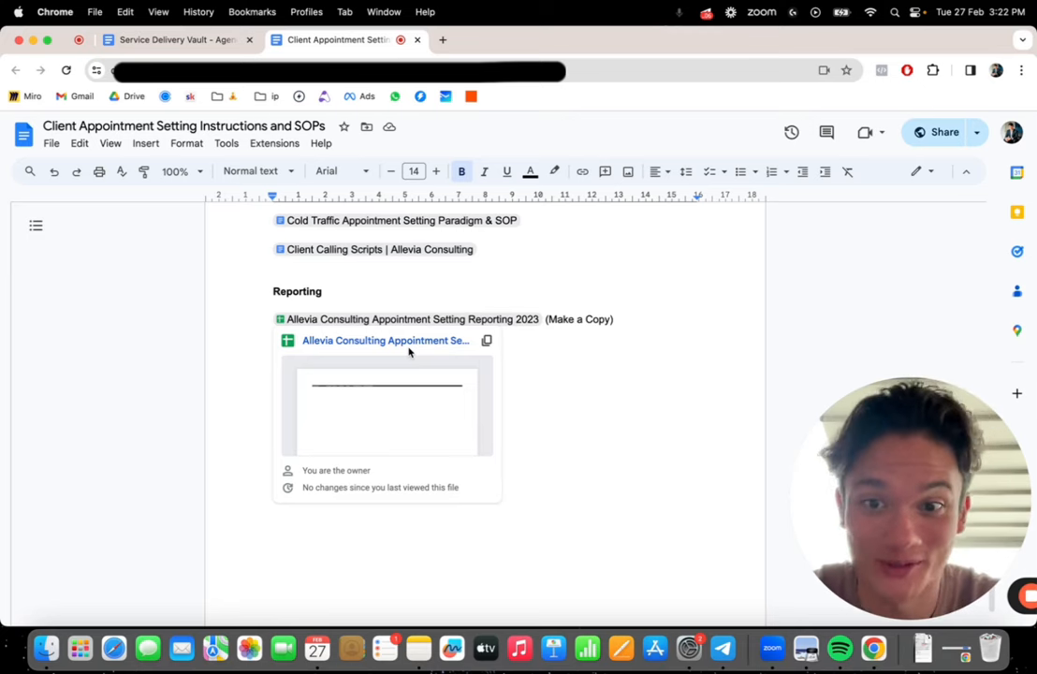
scroll("up", 3)
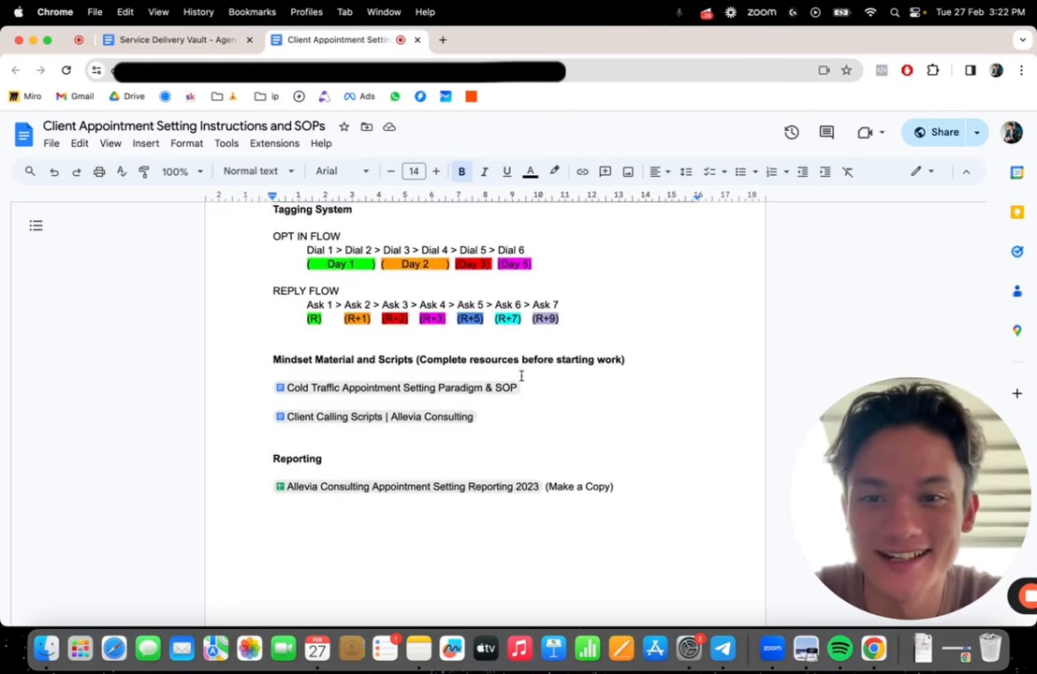
scroll("up", 3)
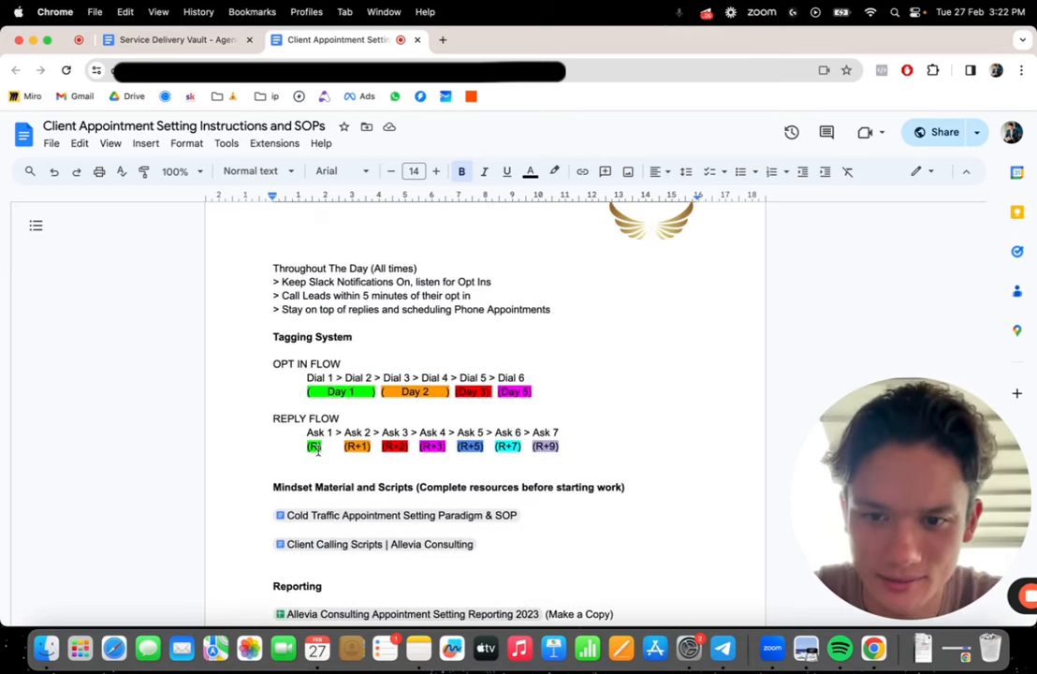
scroll("up", 3)
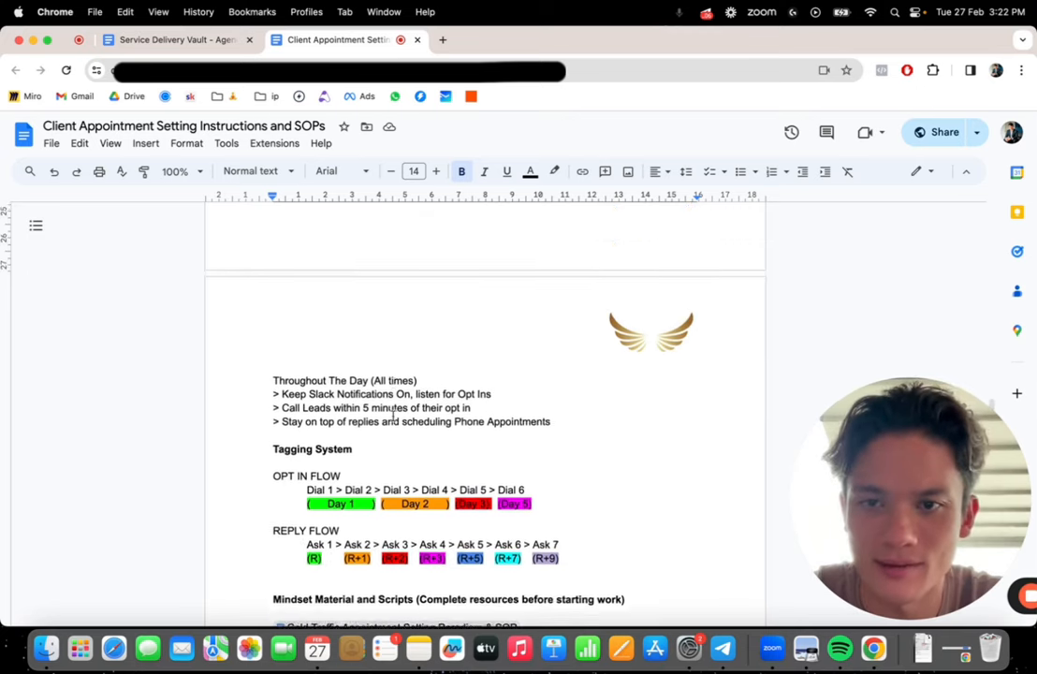
scroll("down", 3)
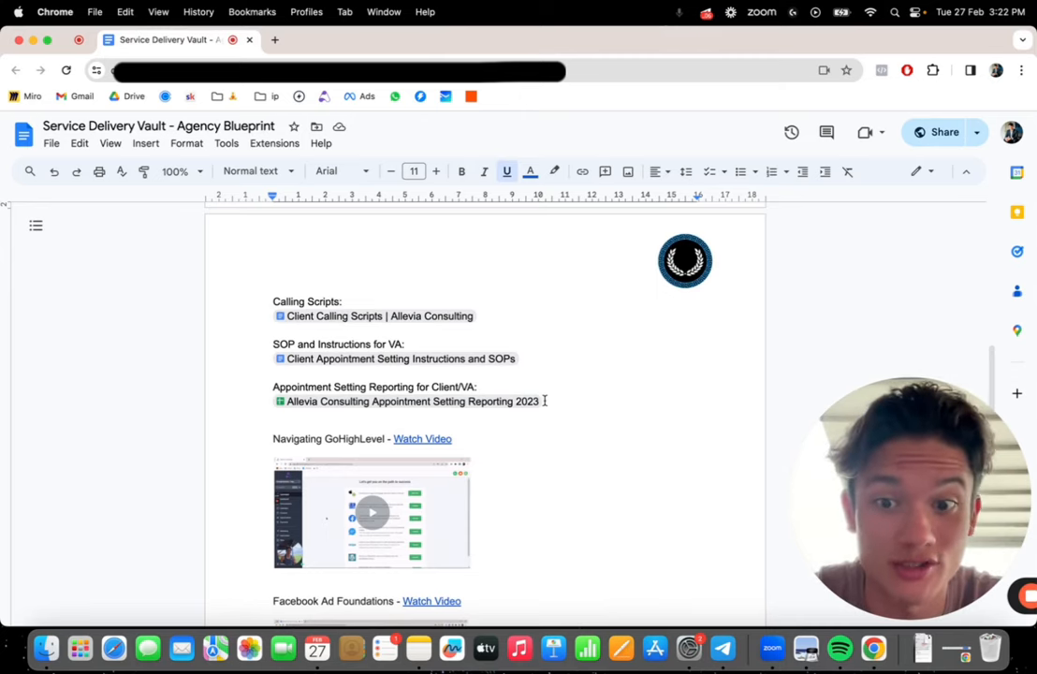
Scroll down to the Facebook Ad Foundations video, Sales Training and Sales Script chips
scroll("down", 3)
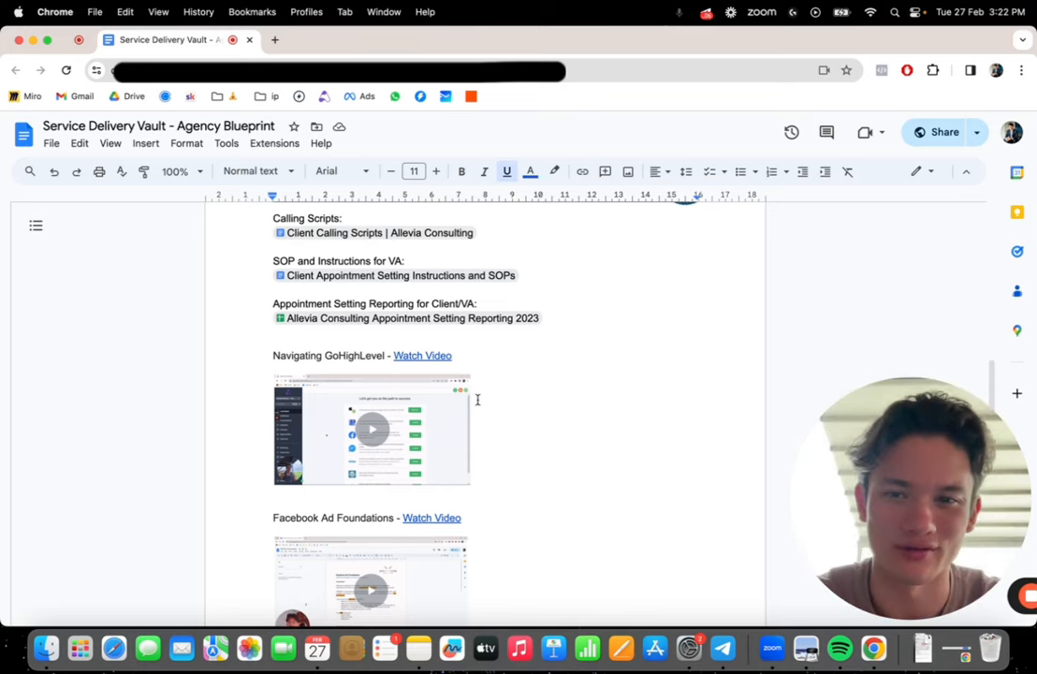
scroll("down", 3)
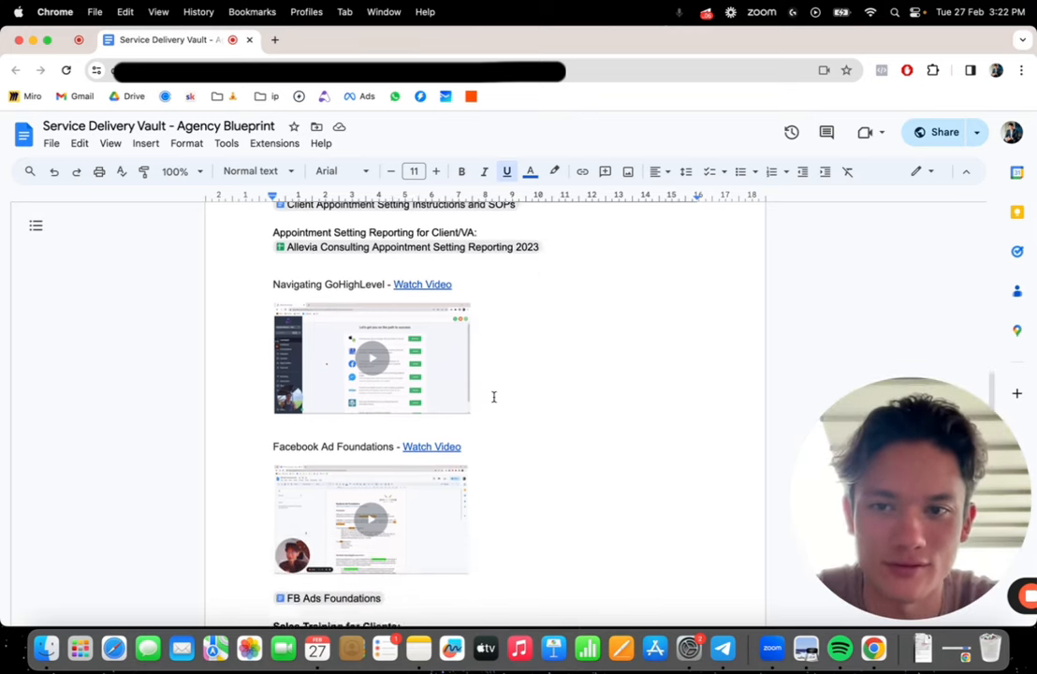
scroll("down", 3)
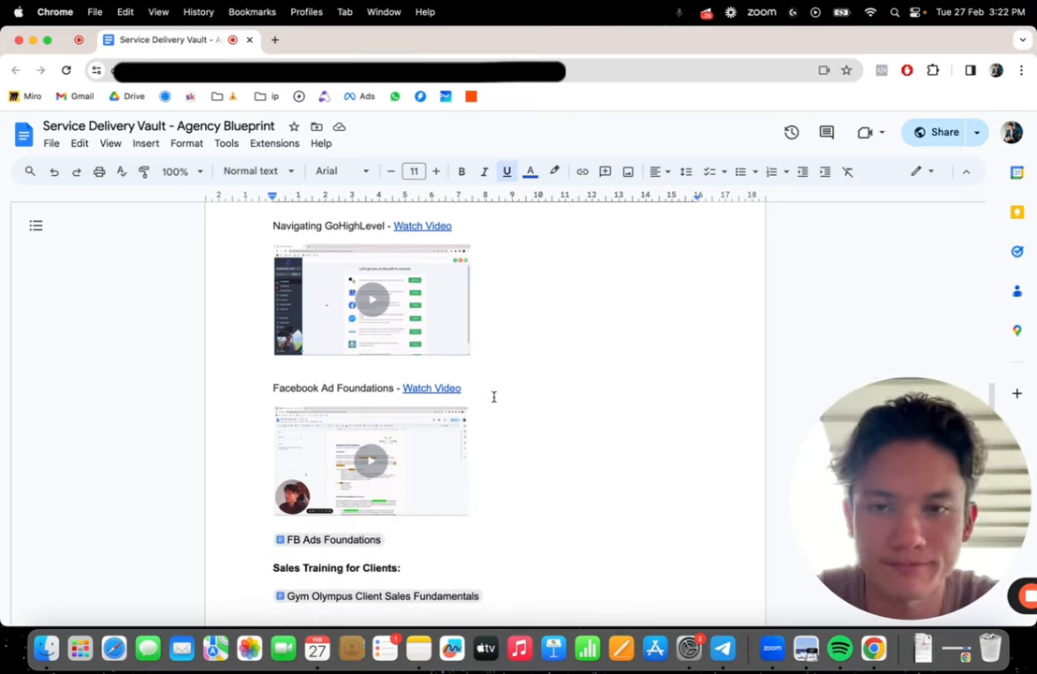
mouse_move(403, 275)
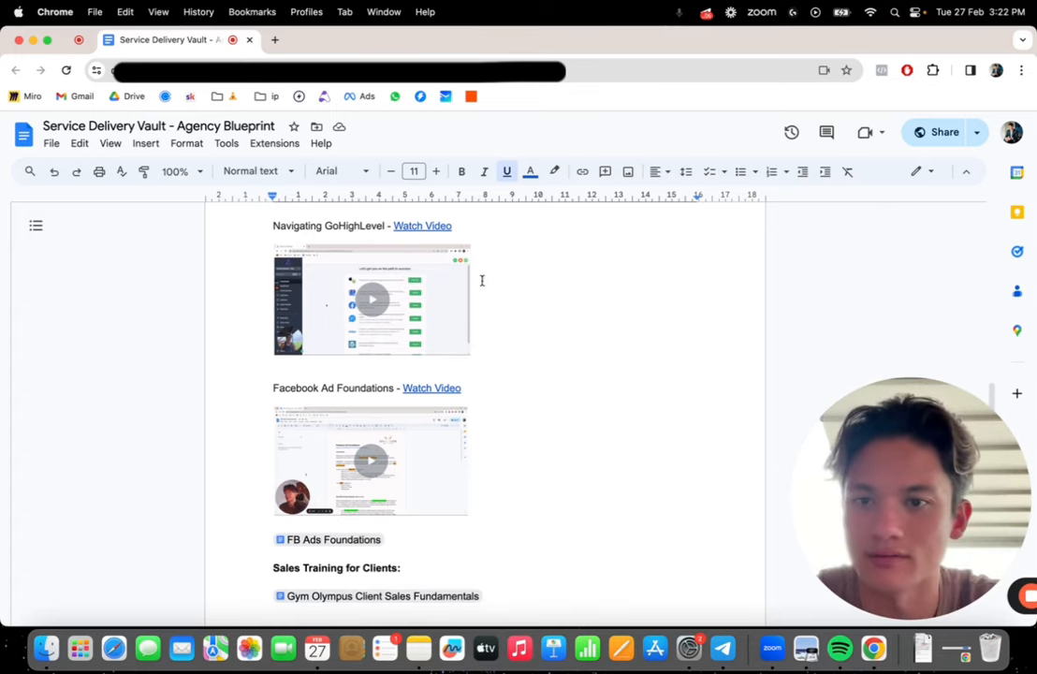
scroll("down", 3)
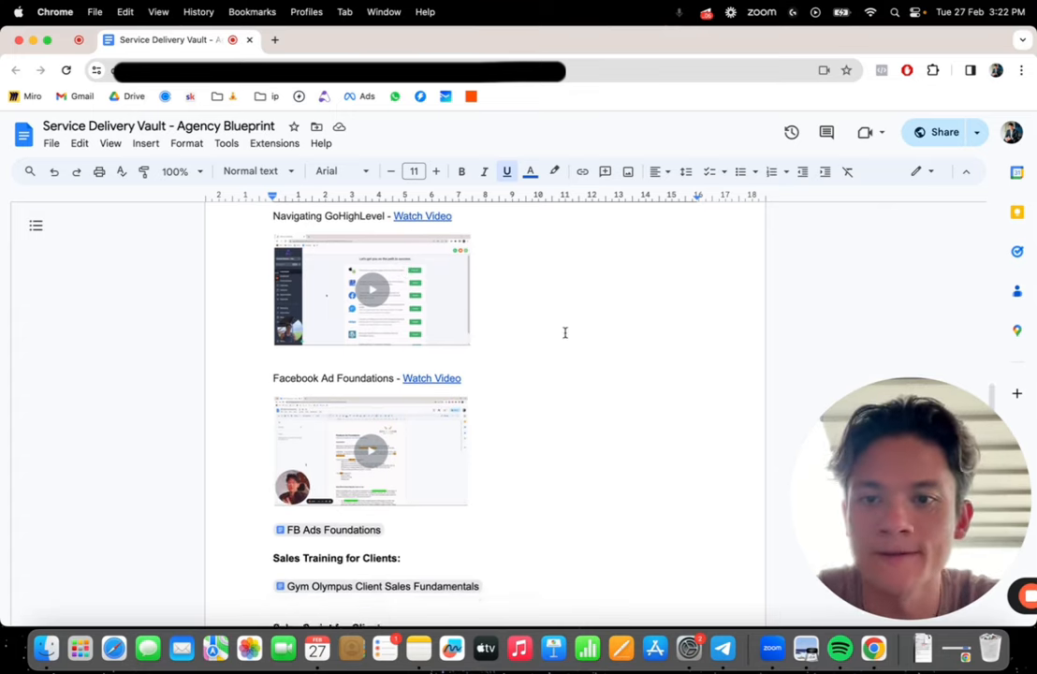
scroll("down", 3)
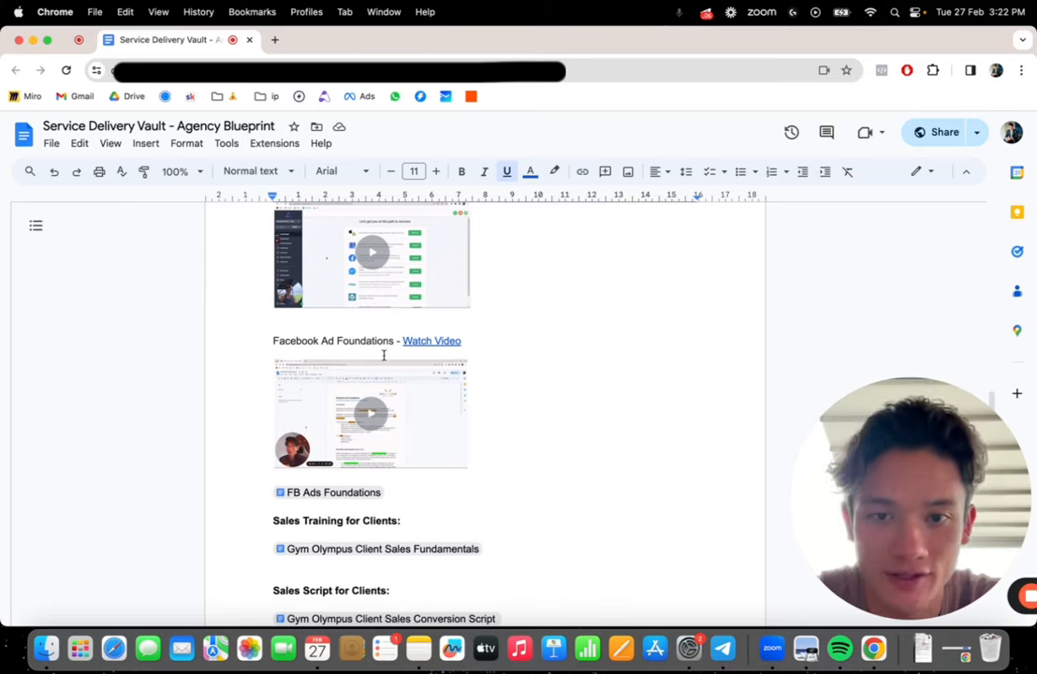
mouse_move(375, 431)
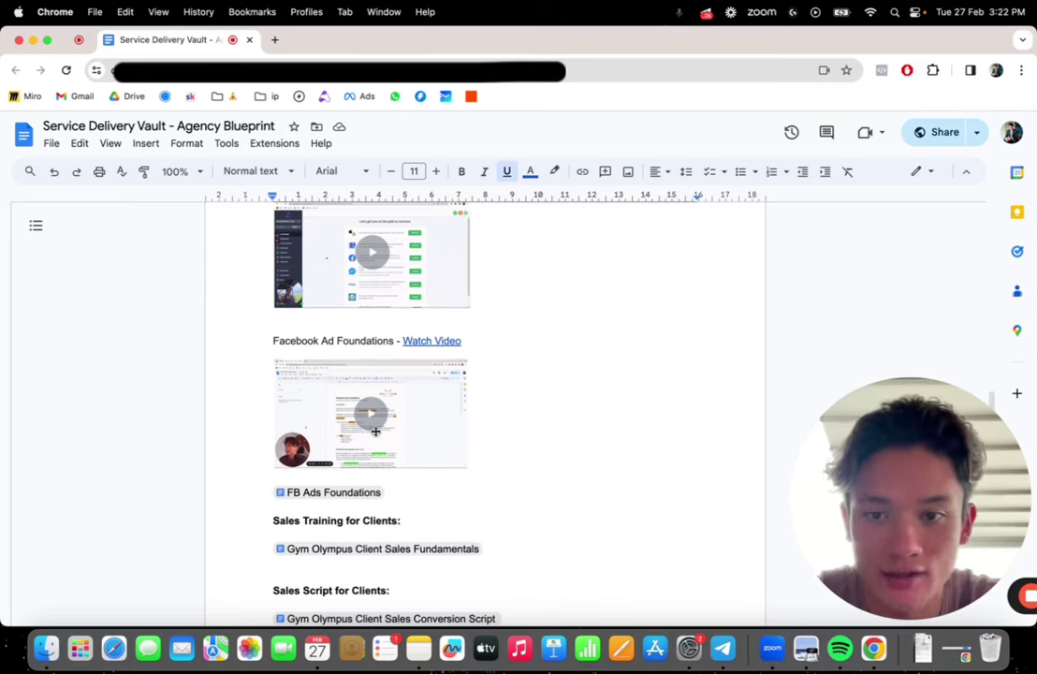
mouse_move(330, 492)
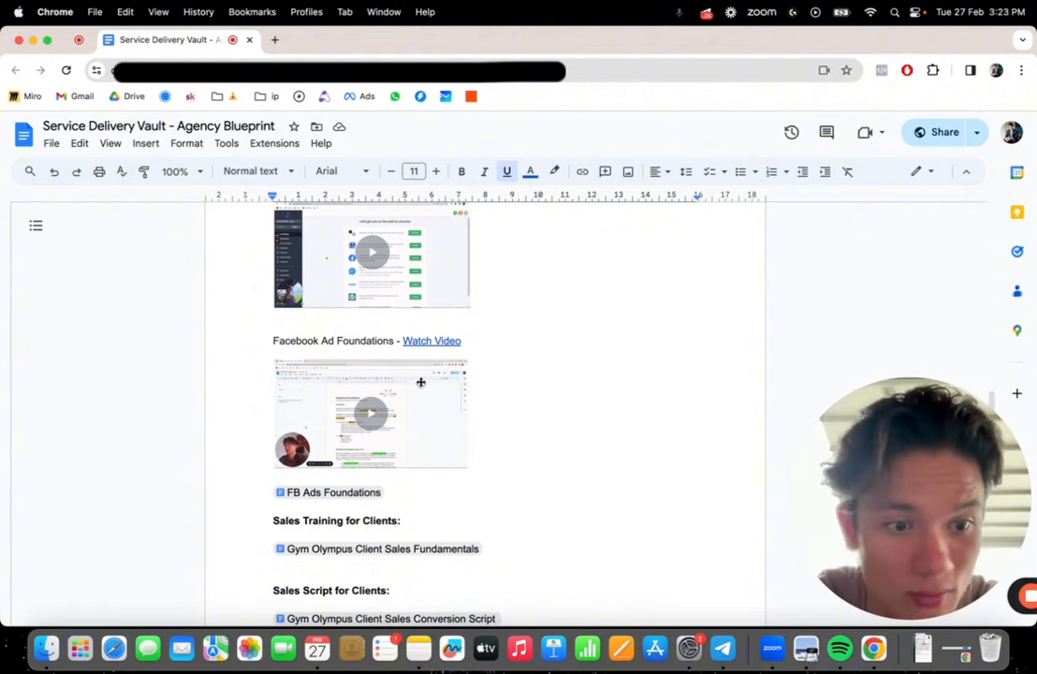
mouse_move(373, 481)
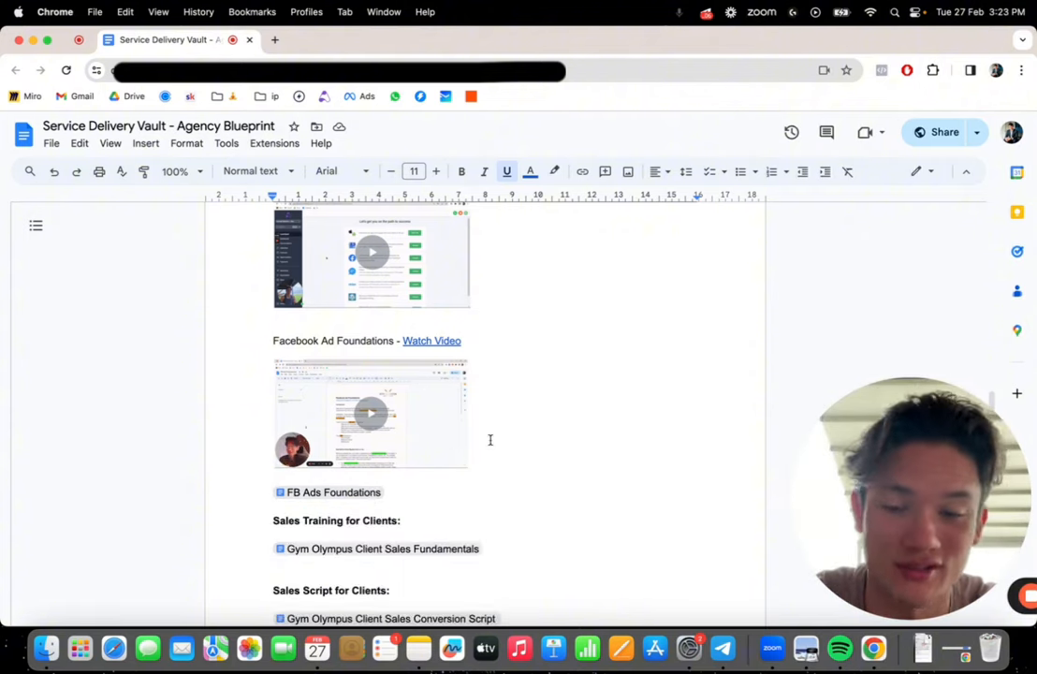
scroll("up", 3)
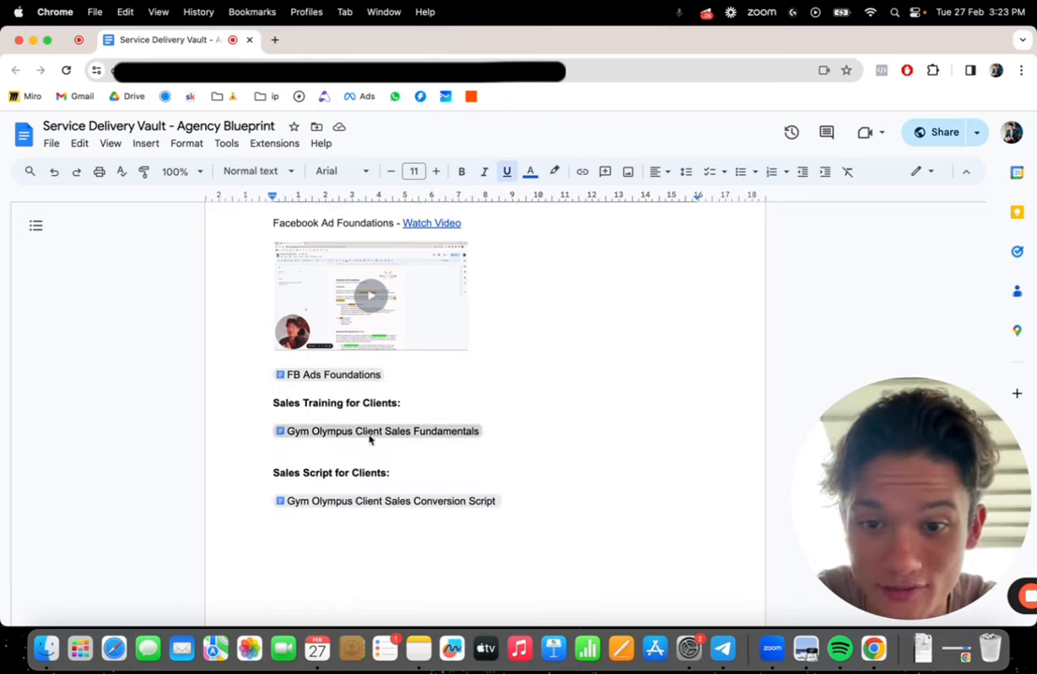
mouse_move(379, 431)
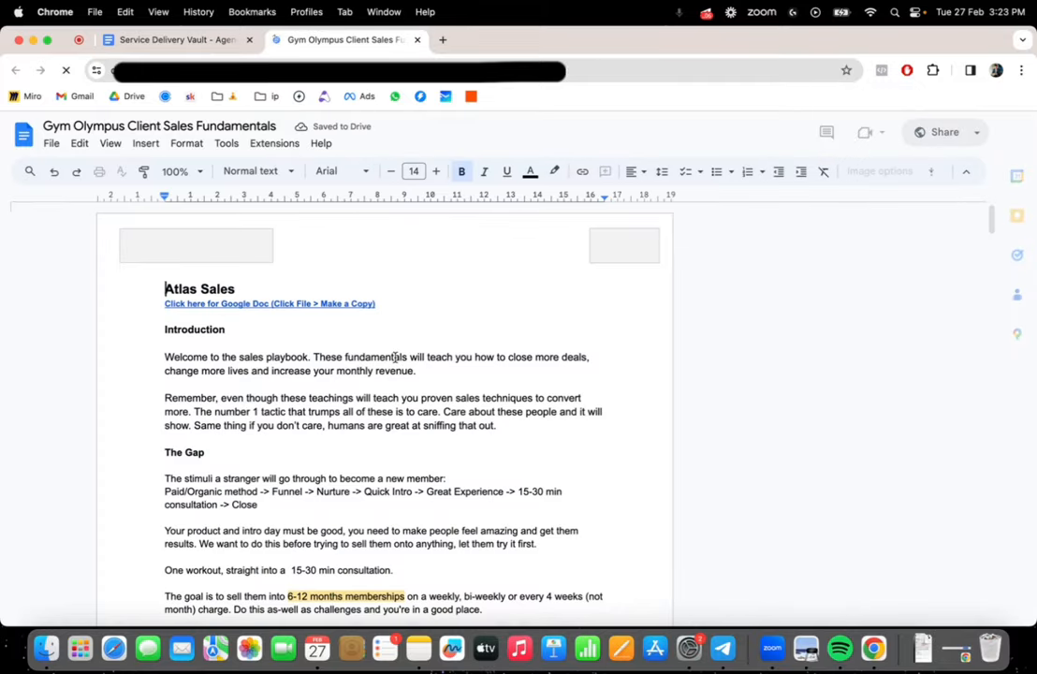
Browse the Gym Olympus Client Sales Fundamentals doc to its end, then close its tab
scroll("down", 3)
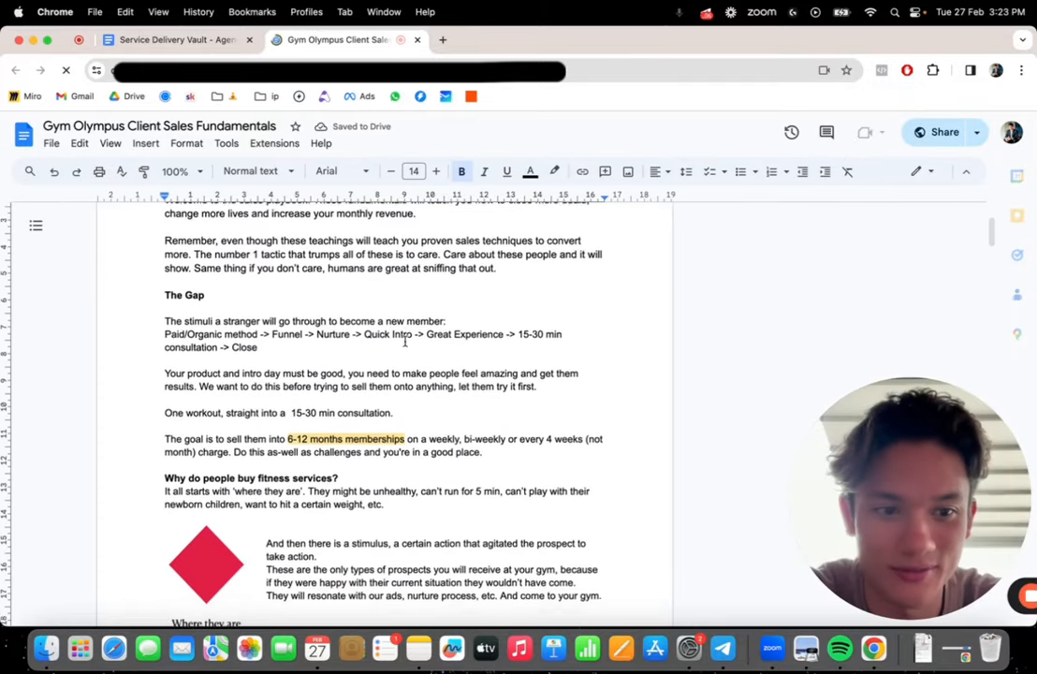
scroll("down", 3)
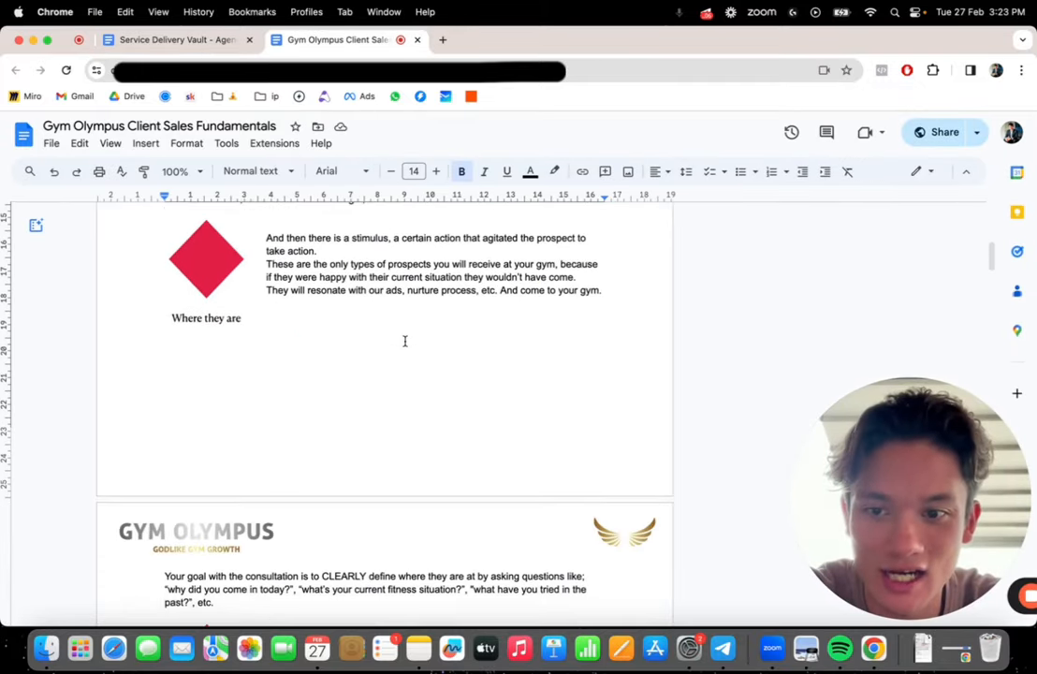
scroll("down", 3)
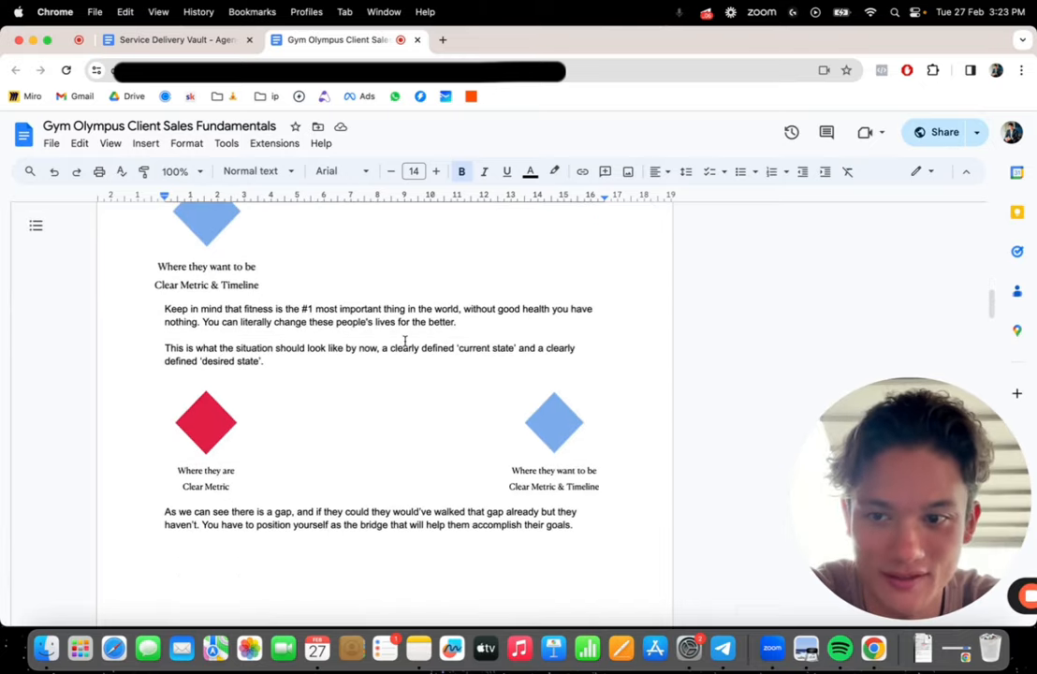
scroll("down", 3)
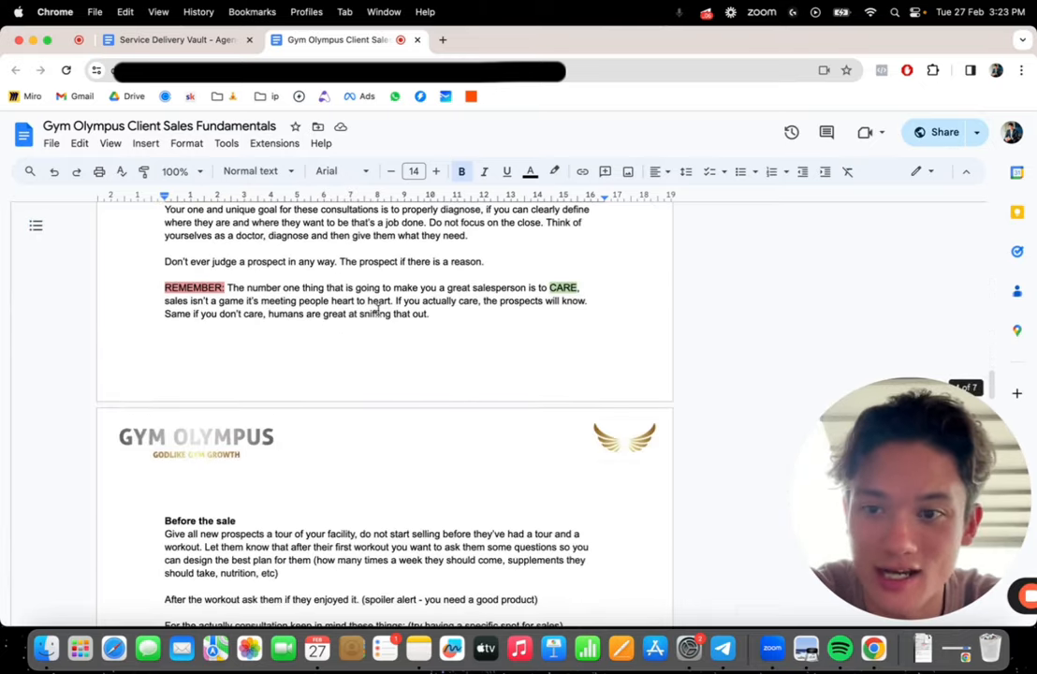
scroll("down", 3)
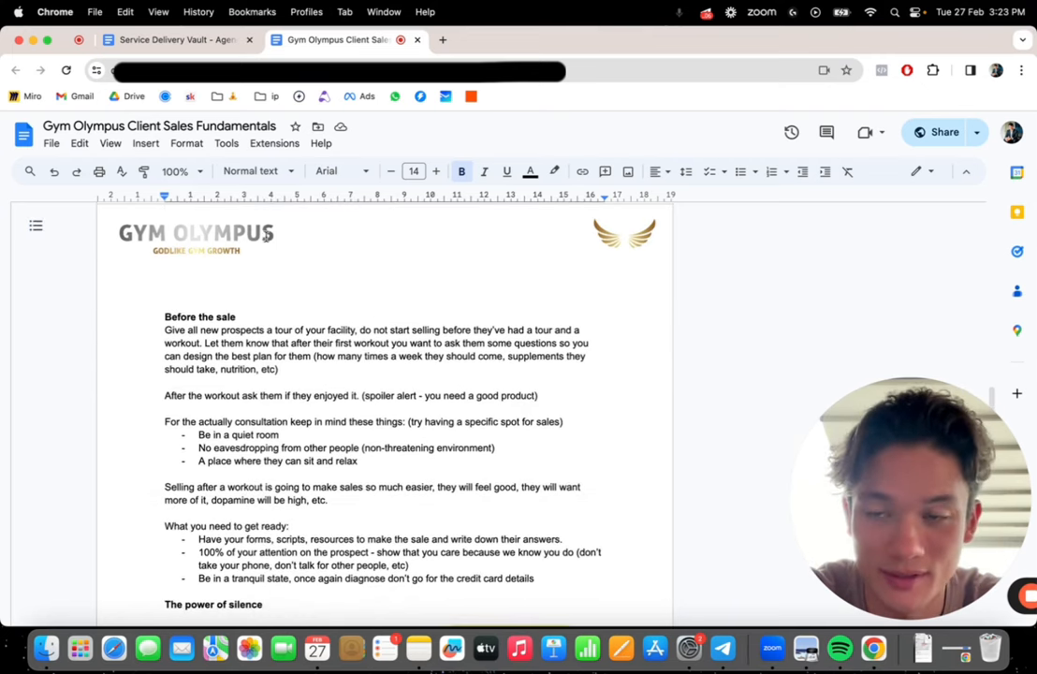
scroll("down", 3)
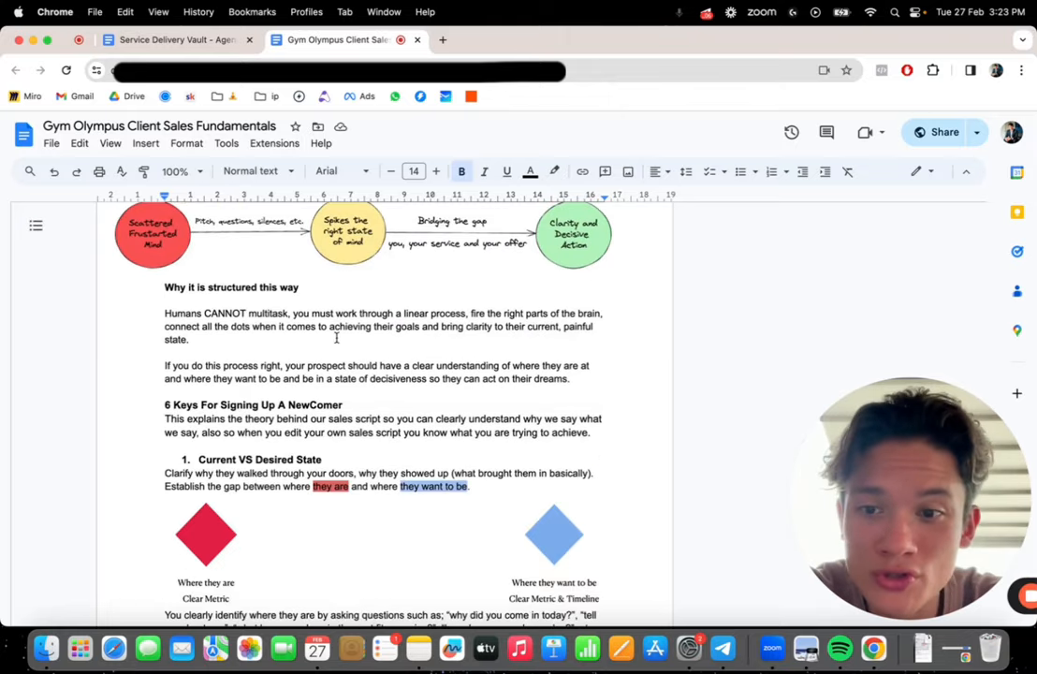
scroll("down", 3)
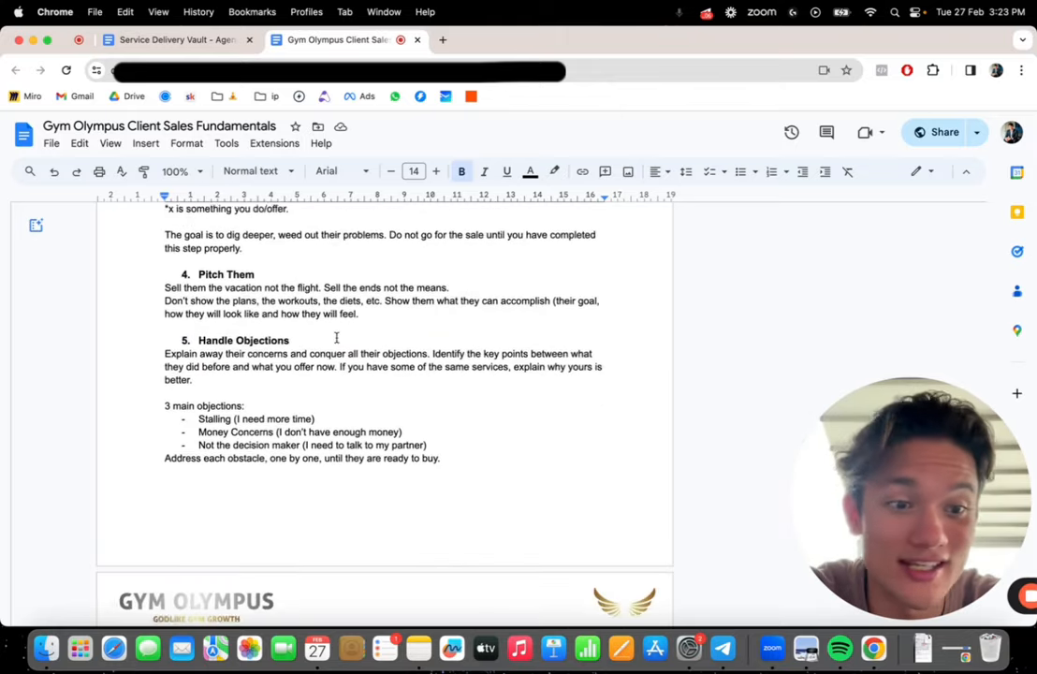
scroll("up", 3)
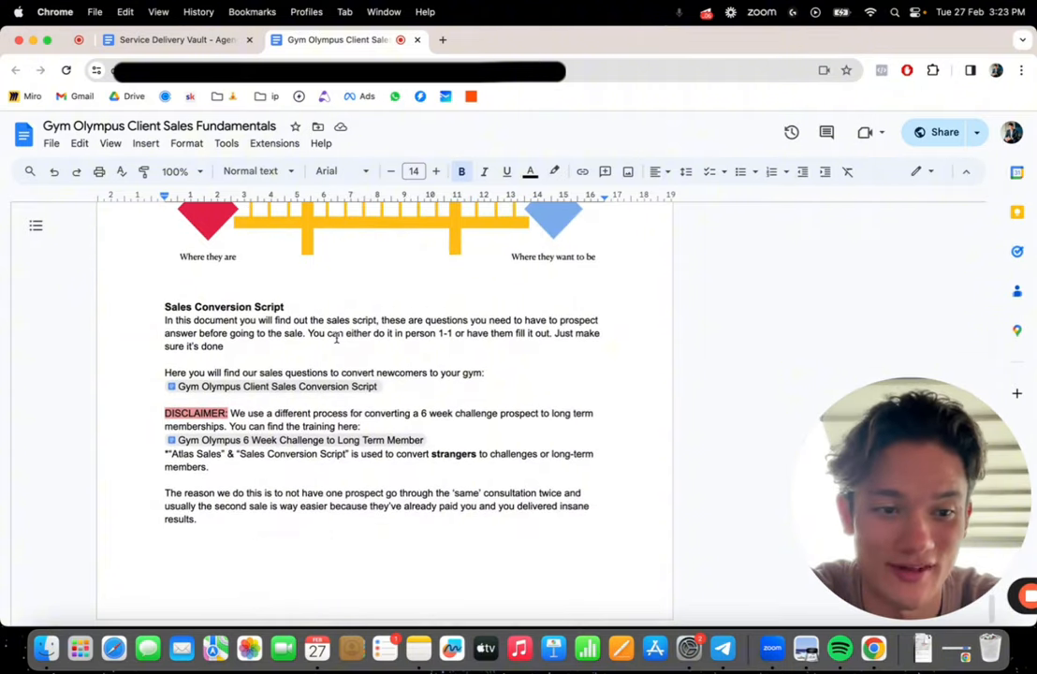
scroll("up", 3)
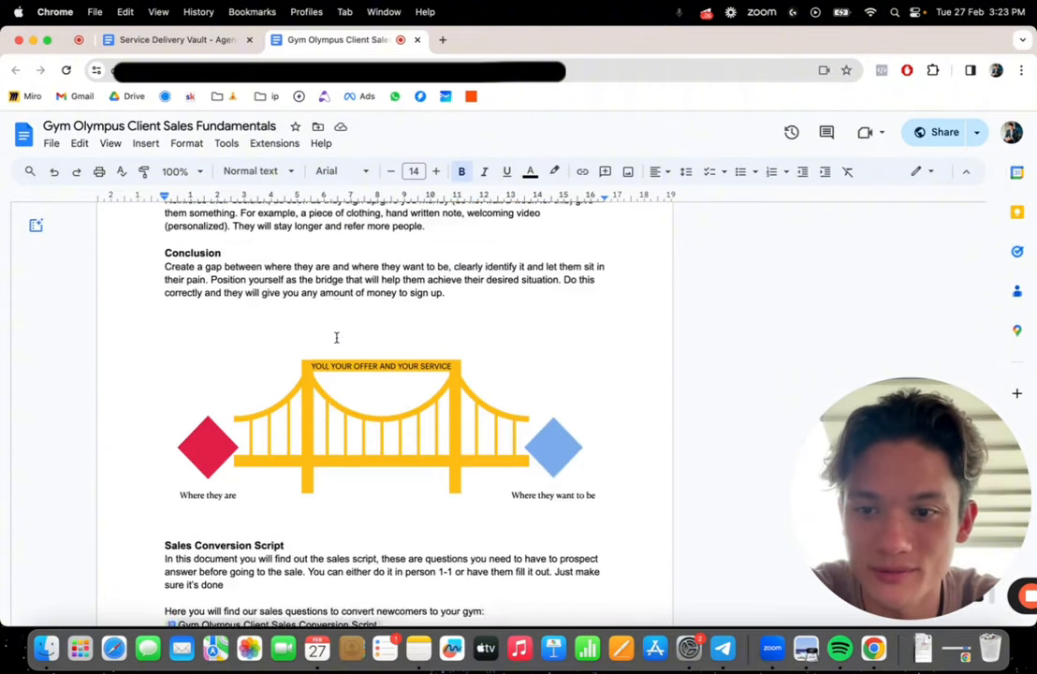
scroll("down", 3)
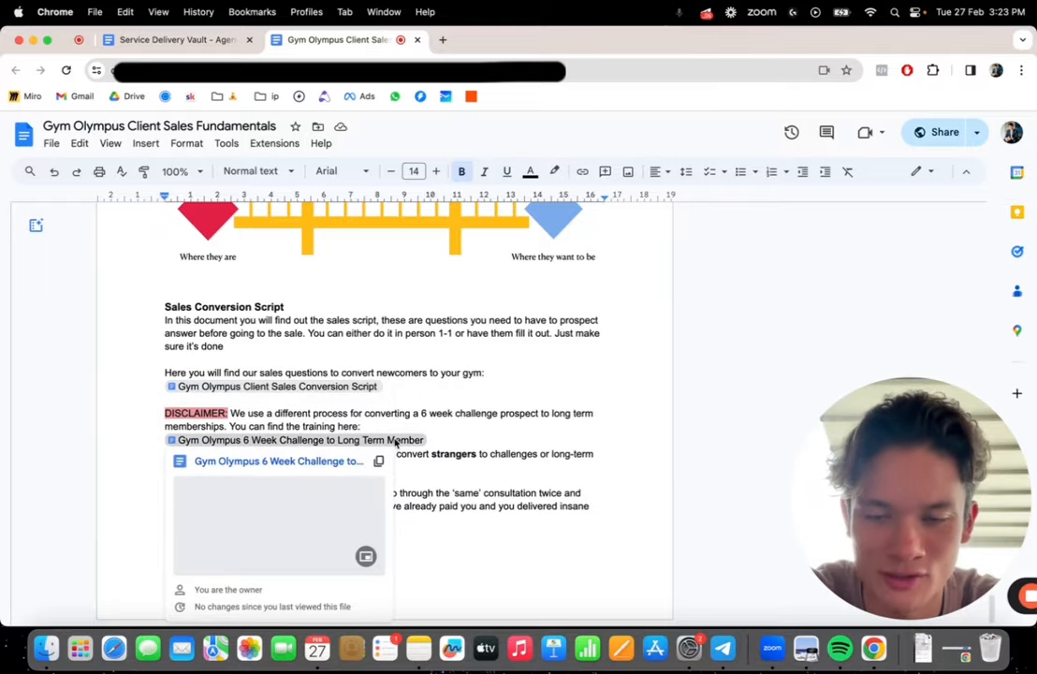
scroll("down", 3)
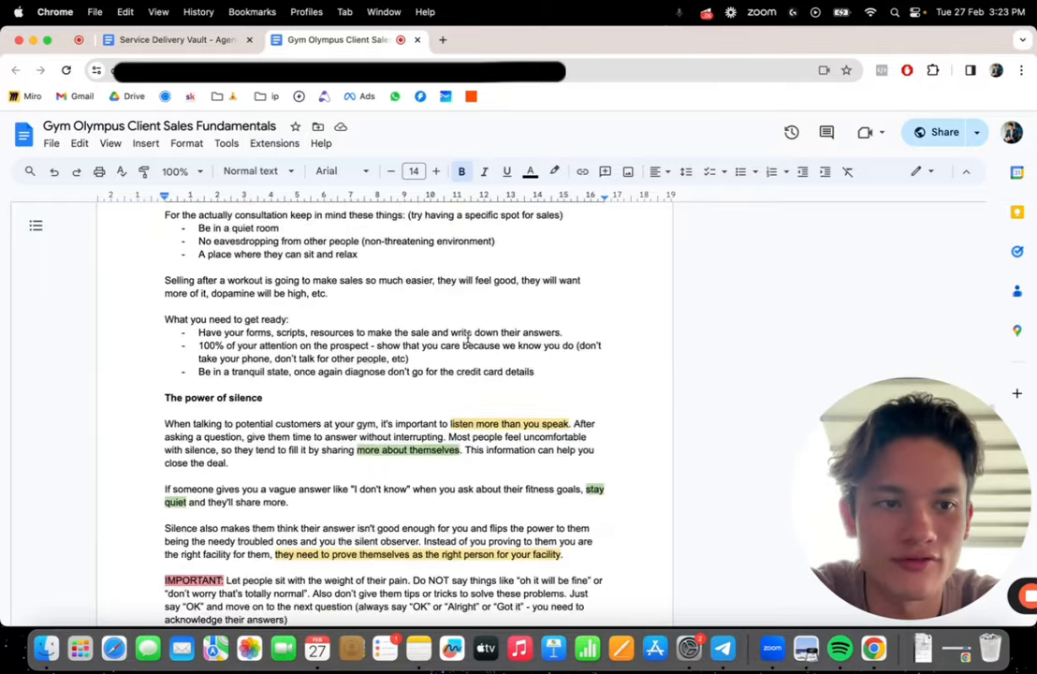
scroll("down", 3)
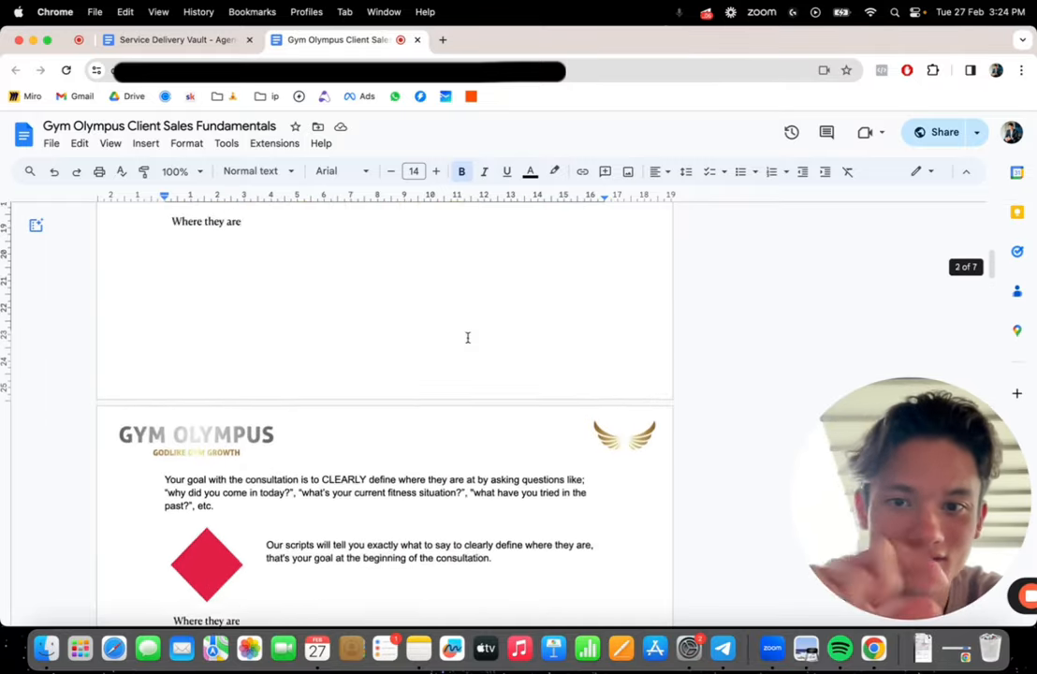
scroll("up", 3)
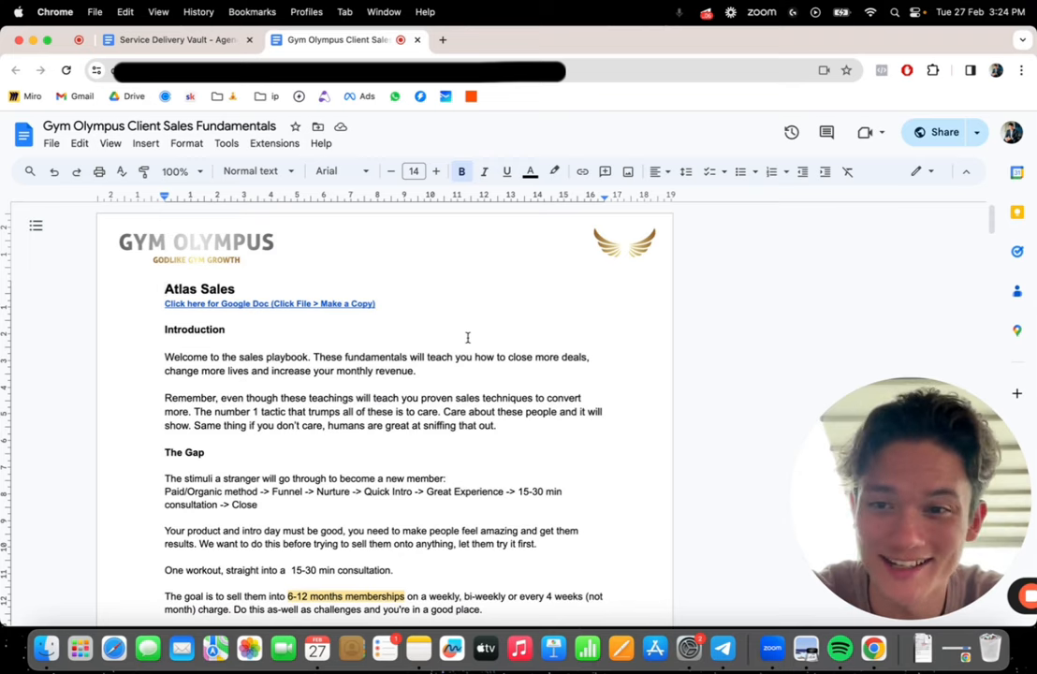
left_click(164, 40)
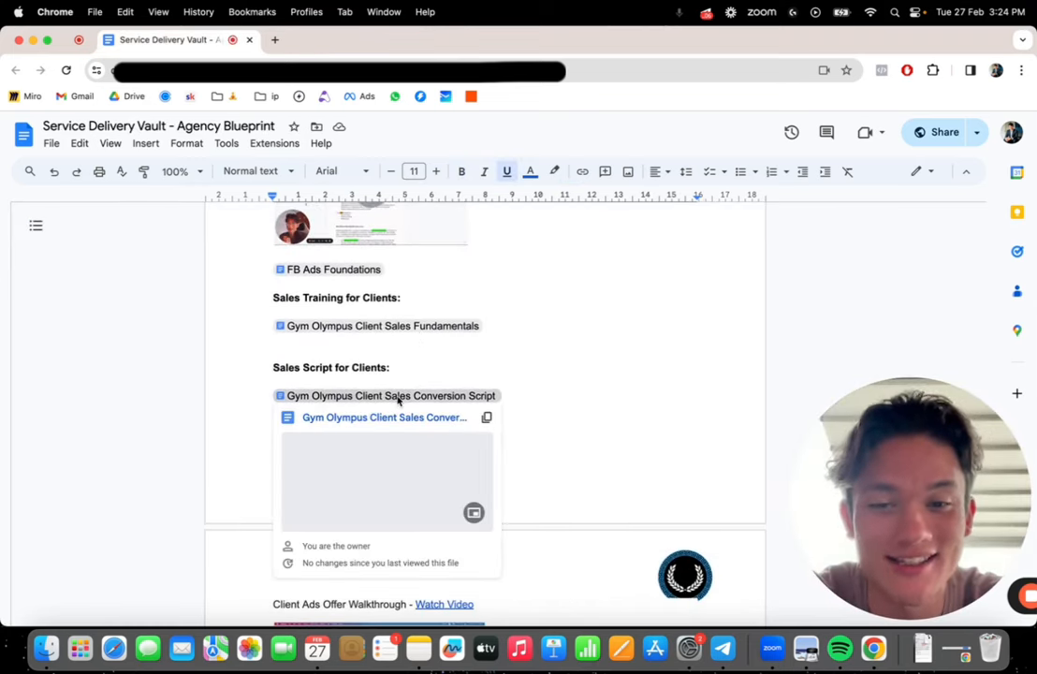
left_click(383, 416)
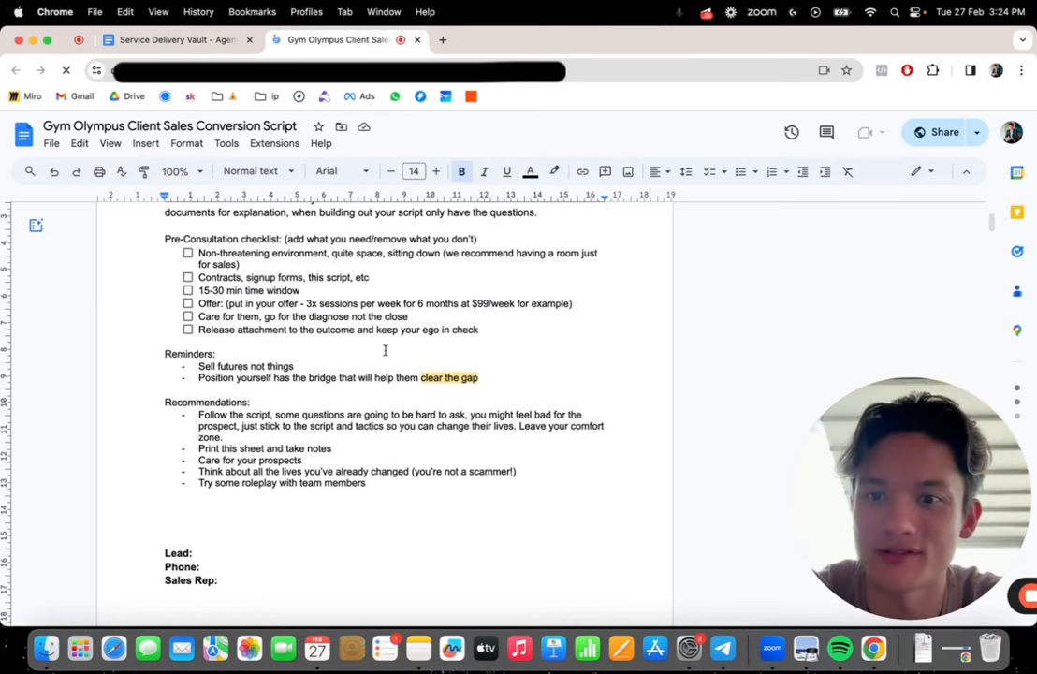
scroll("up", 3)
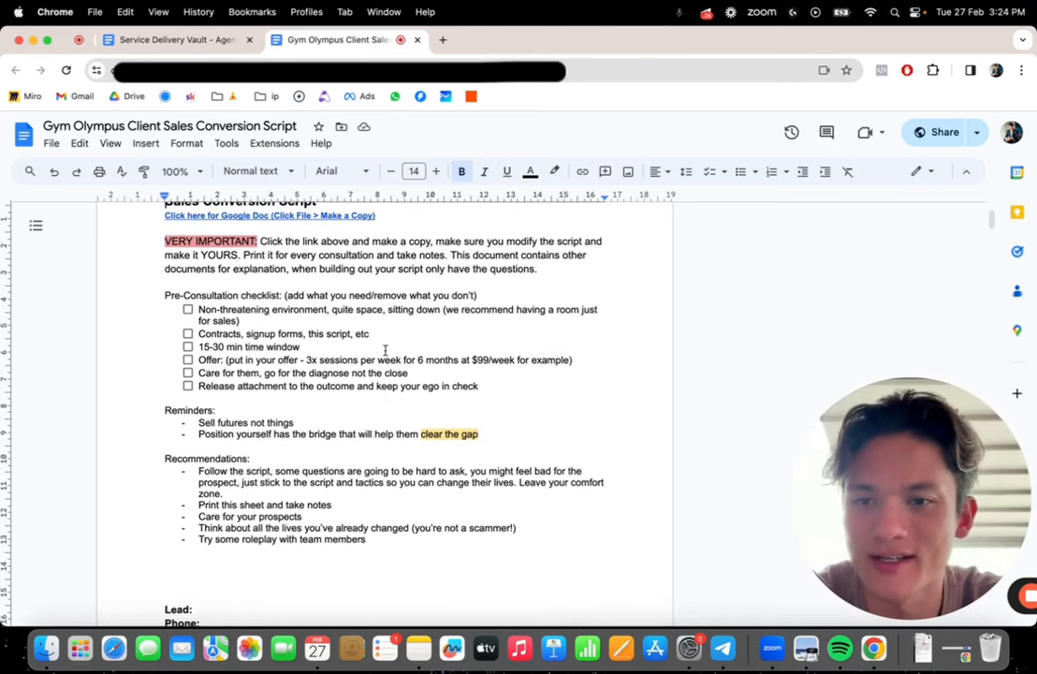
scroll("up", 3)
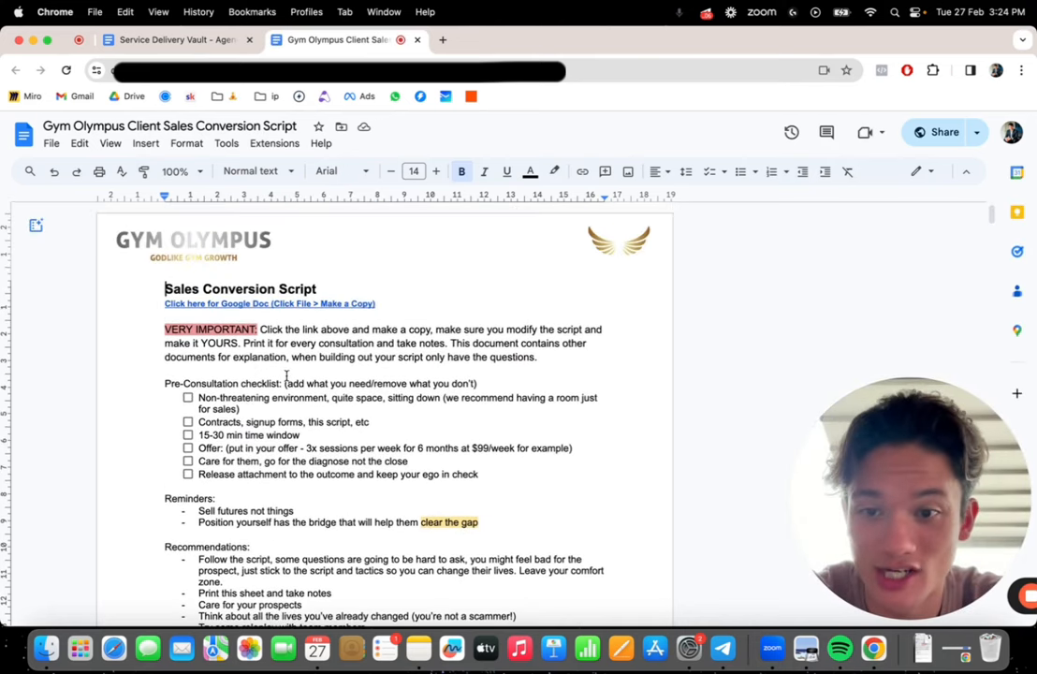
scroll("down", 3)
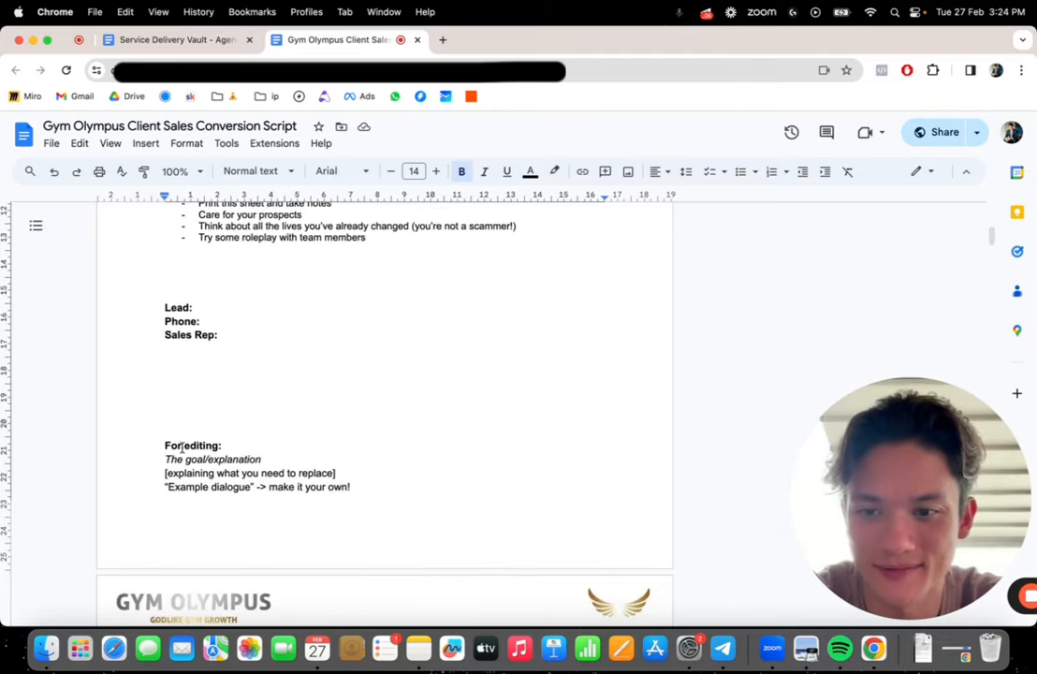
scroll("down", 3)
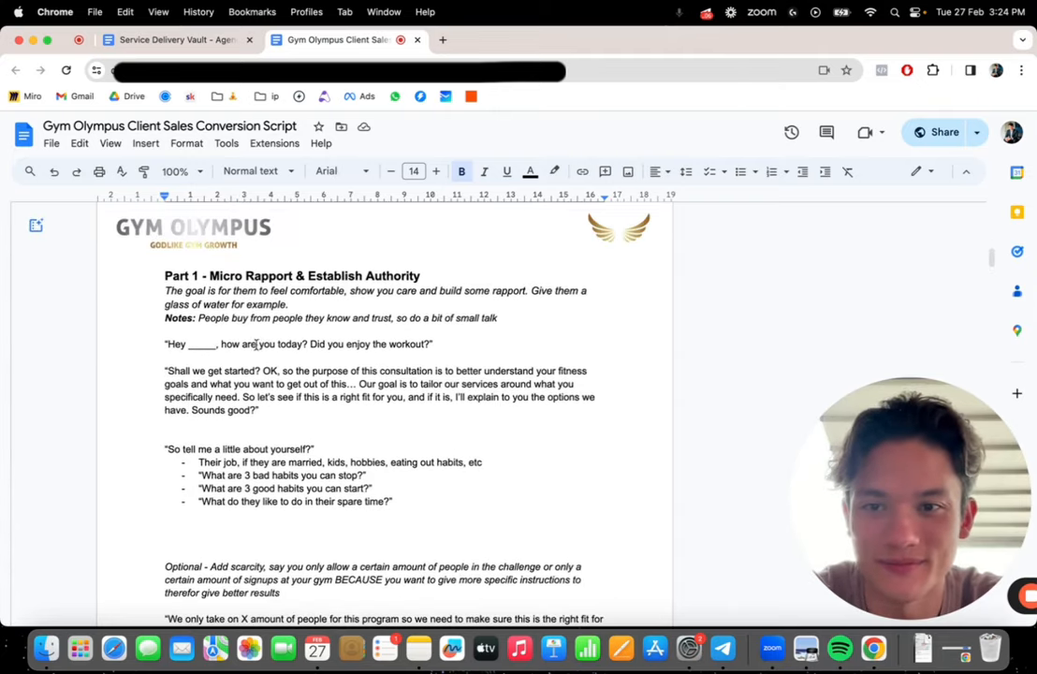
scroll("down", 3)
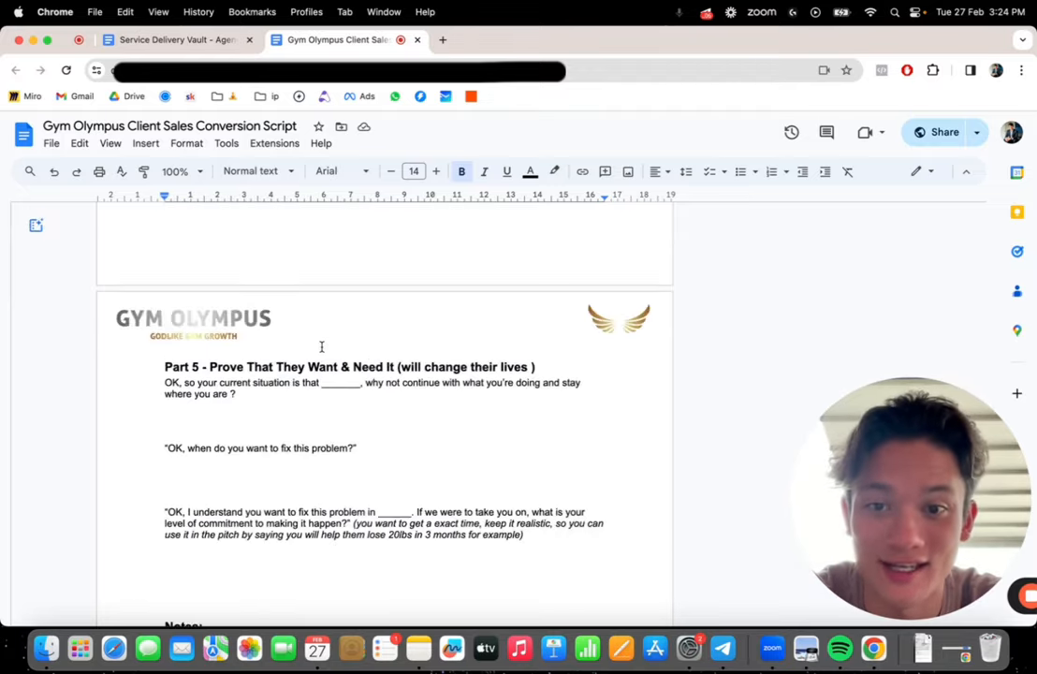
scroll("up", 3)
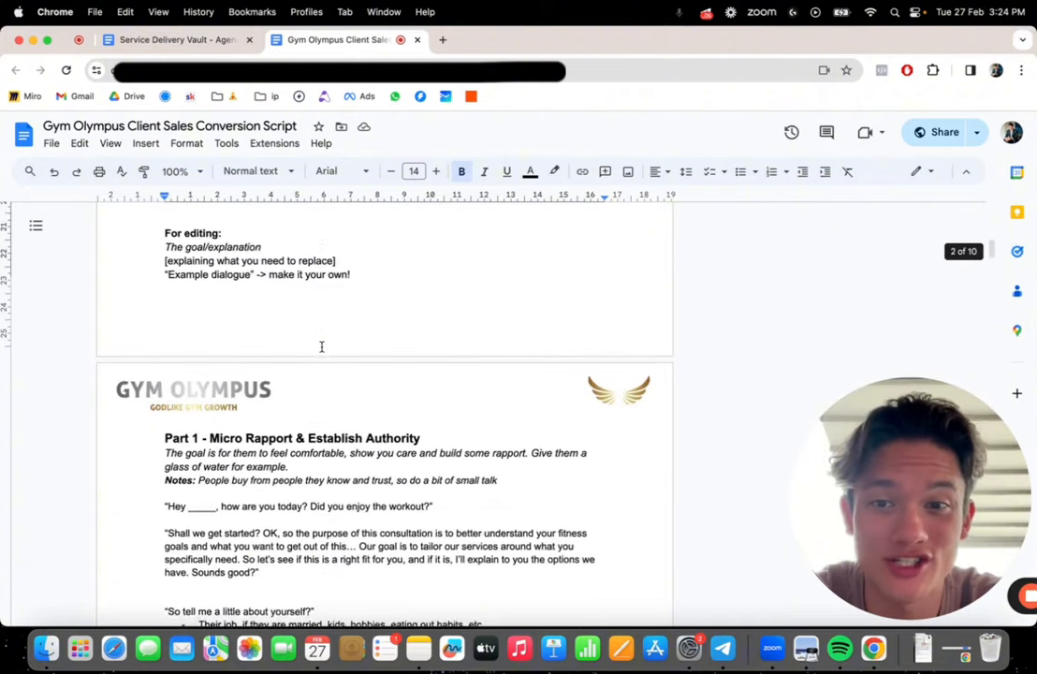
scroll("up", 3)
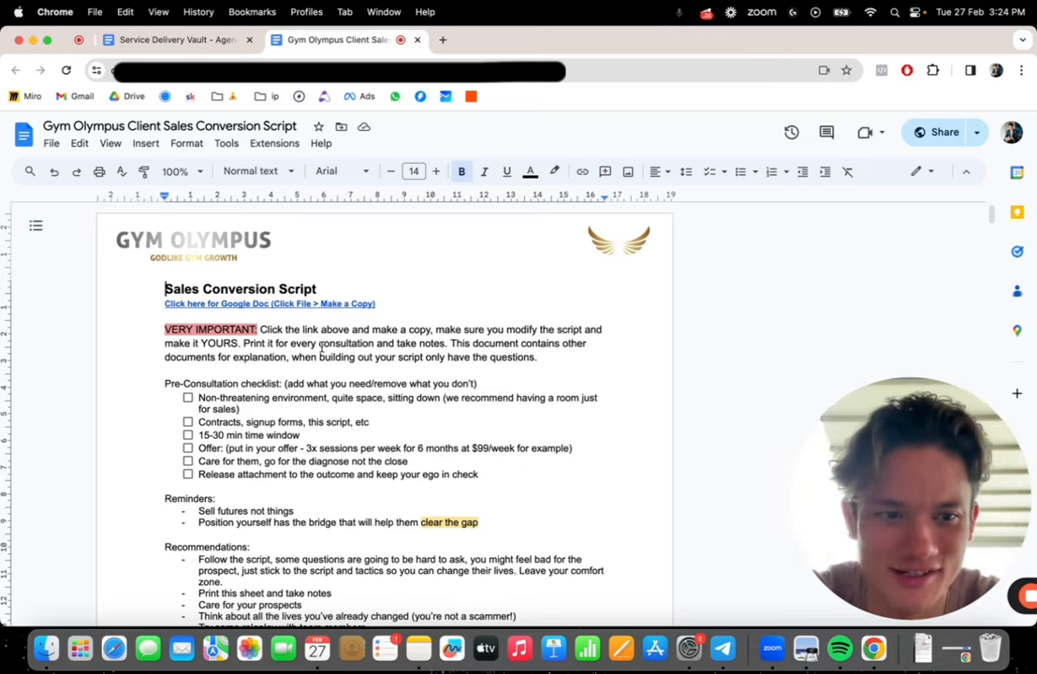
left_click(169, 39)
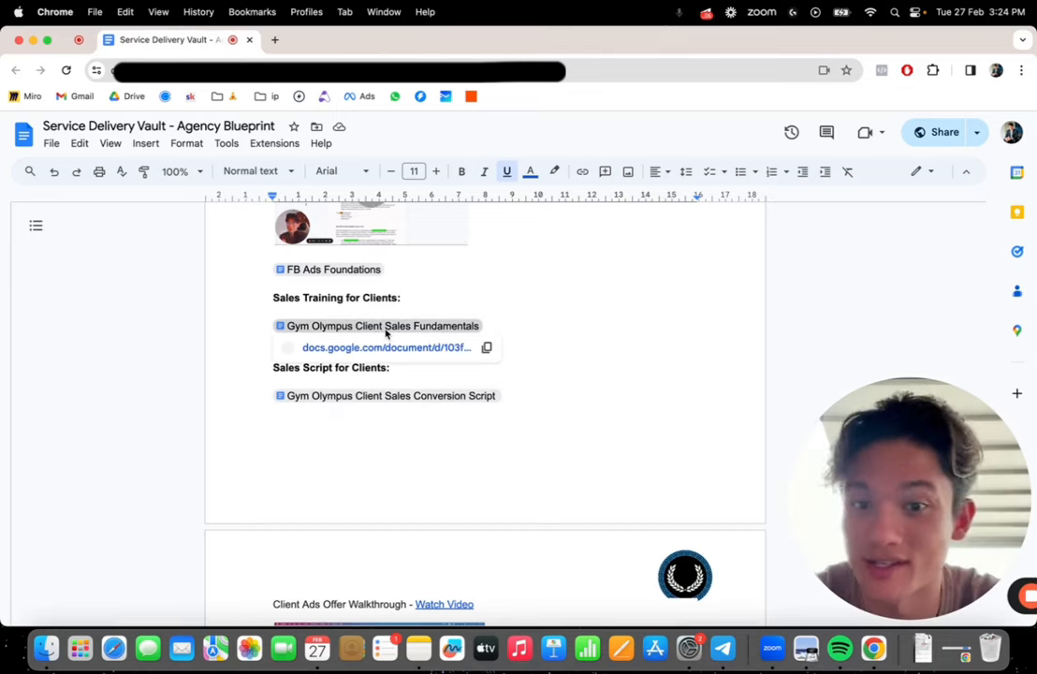
mouse_move(551, 336)
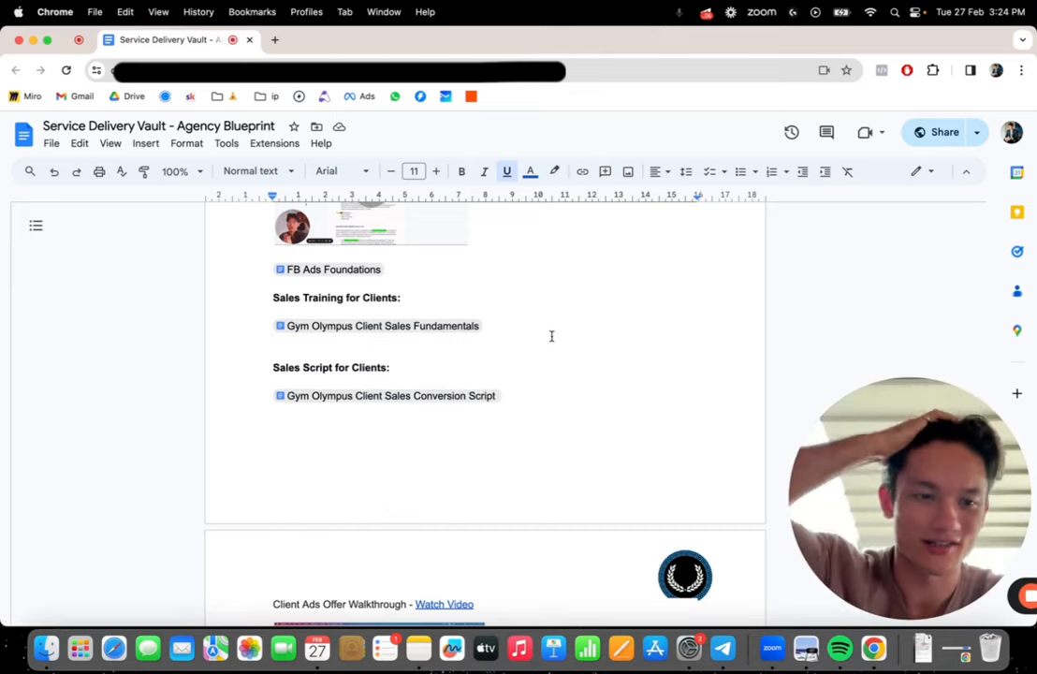
scroll("down", 3)
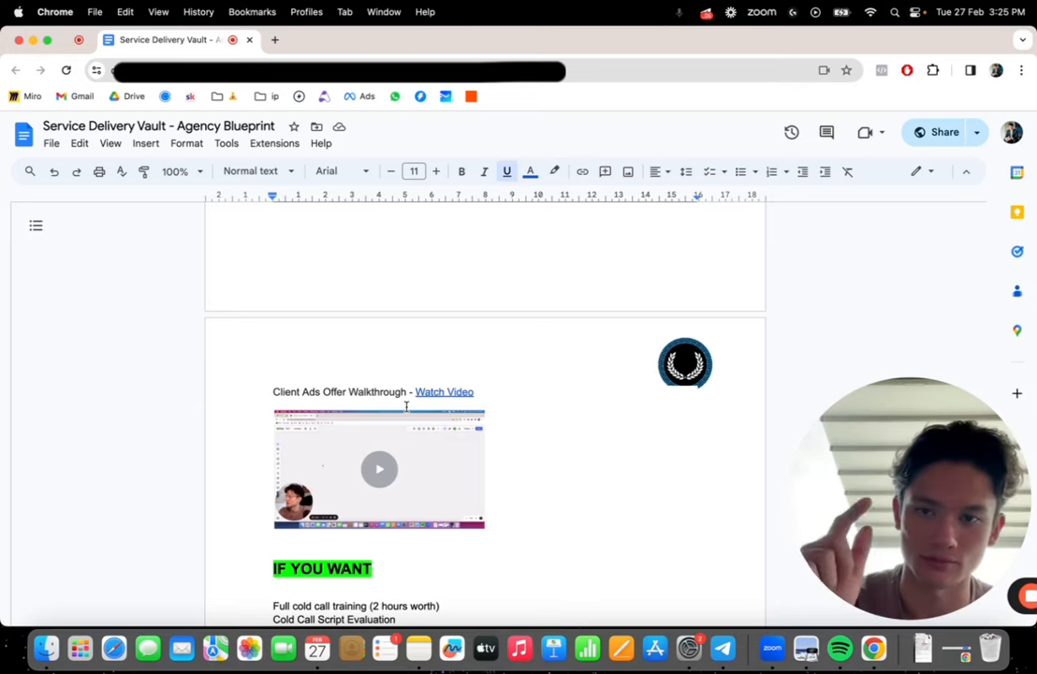
scroll("down", 3)
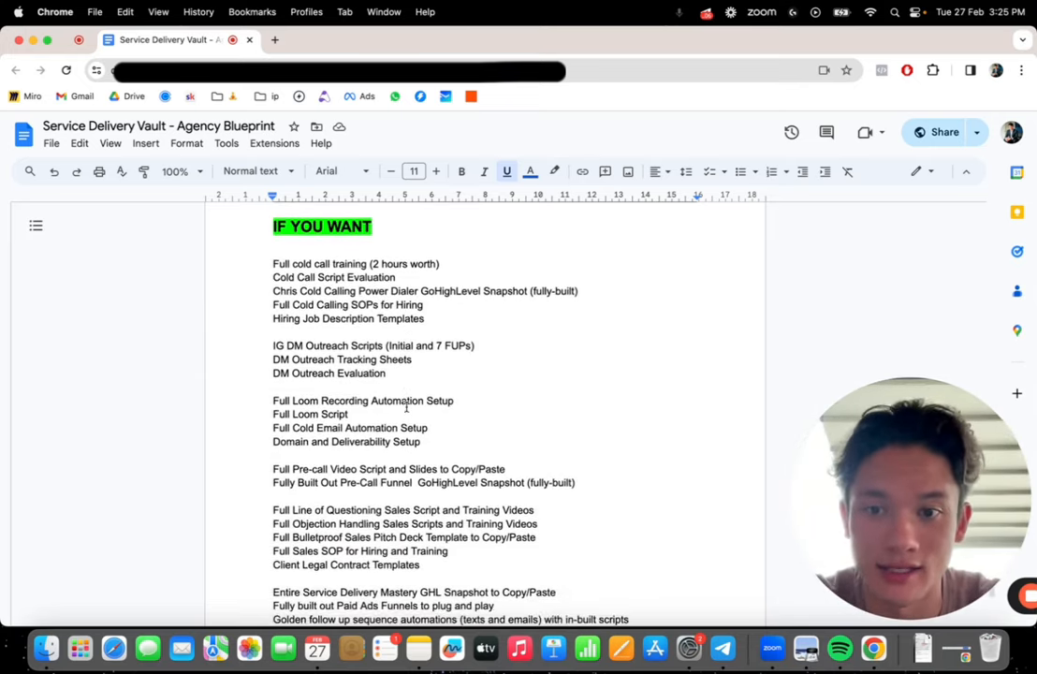
scroll("down", 3)
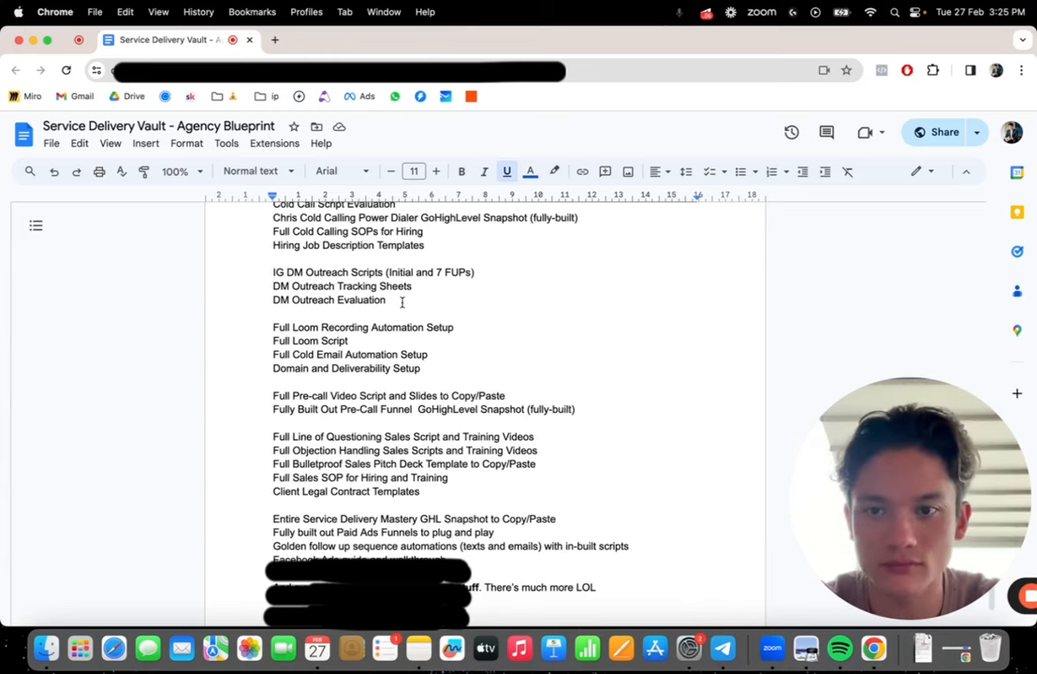
scroll("down", 3)
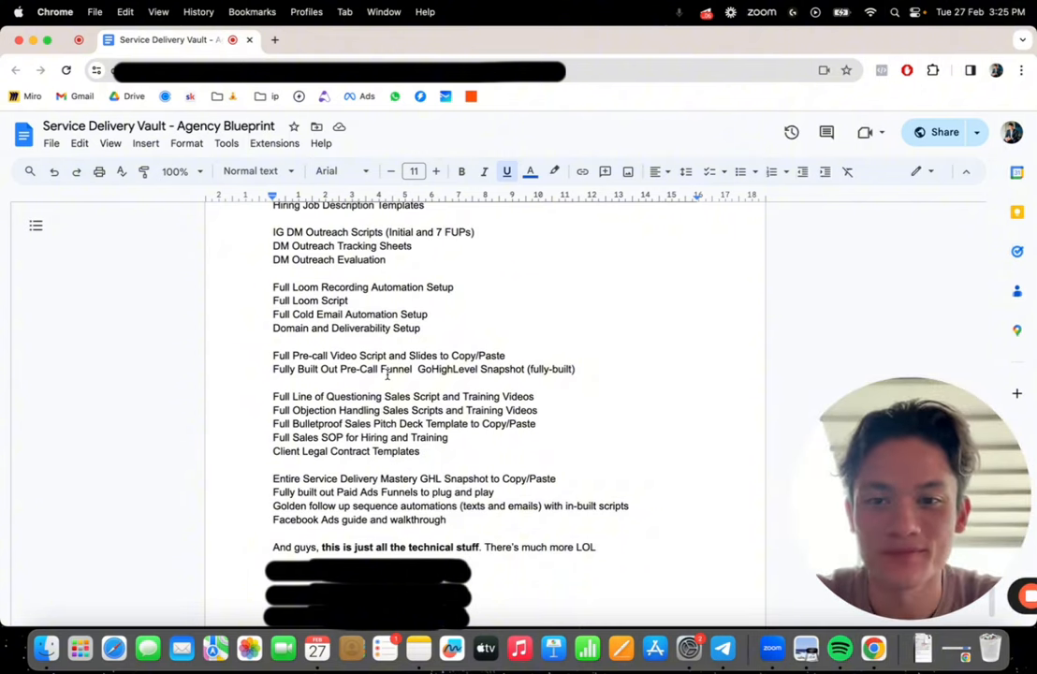
scroll("up", 3)
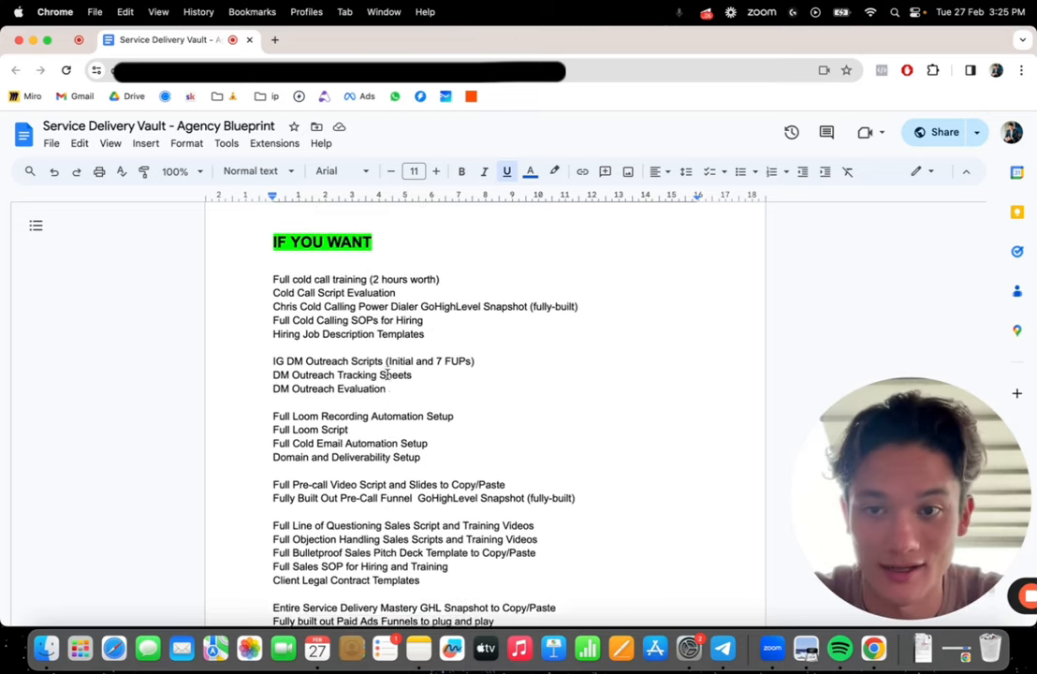
scroll("up", 3)
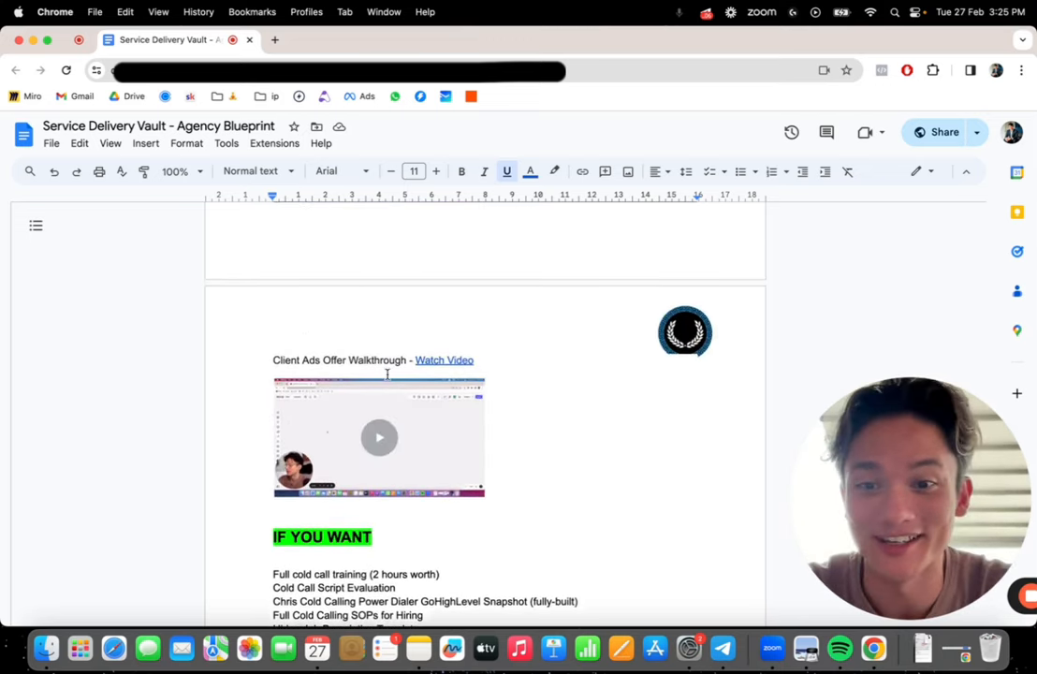
scroll("down", 3)
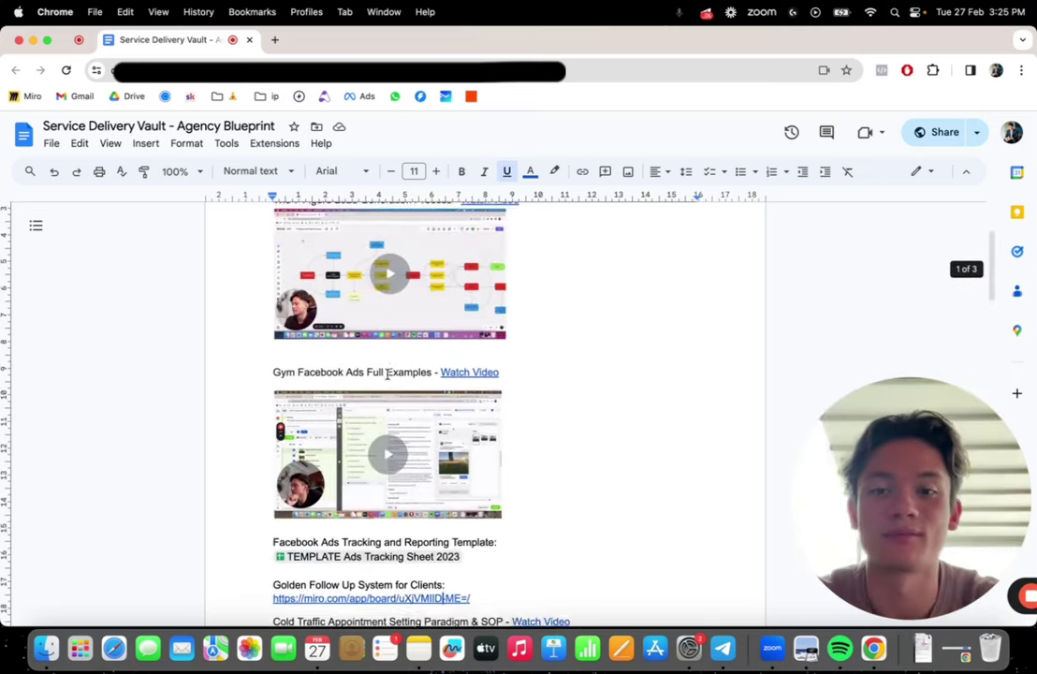
scroll("up", 3)
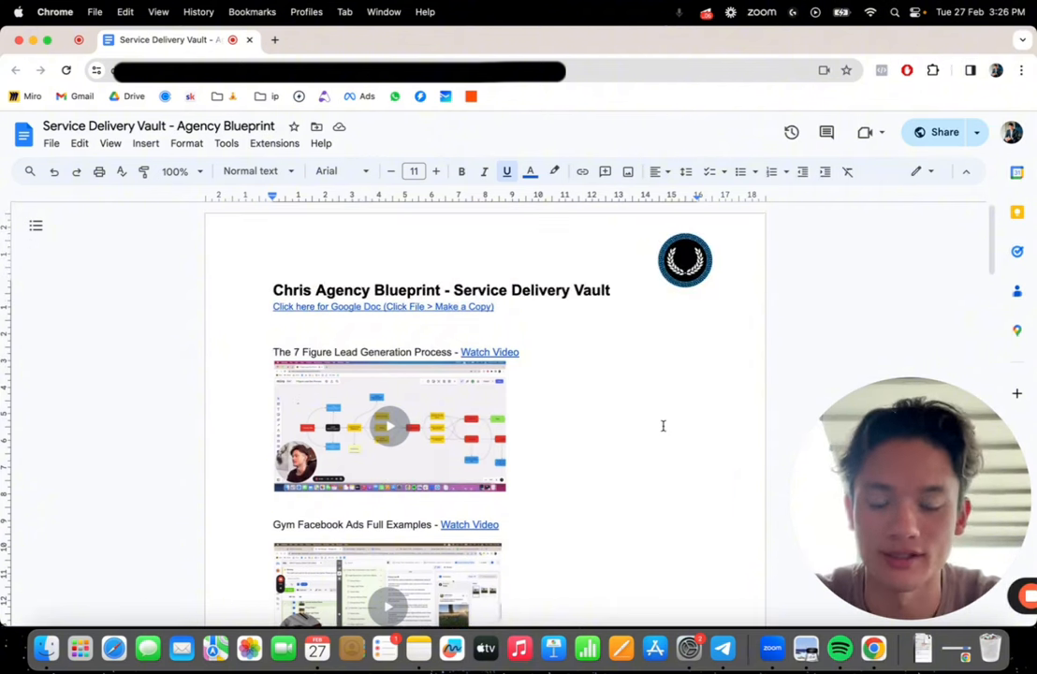
scroll("down", 3)
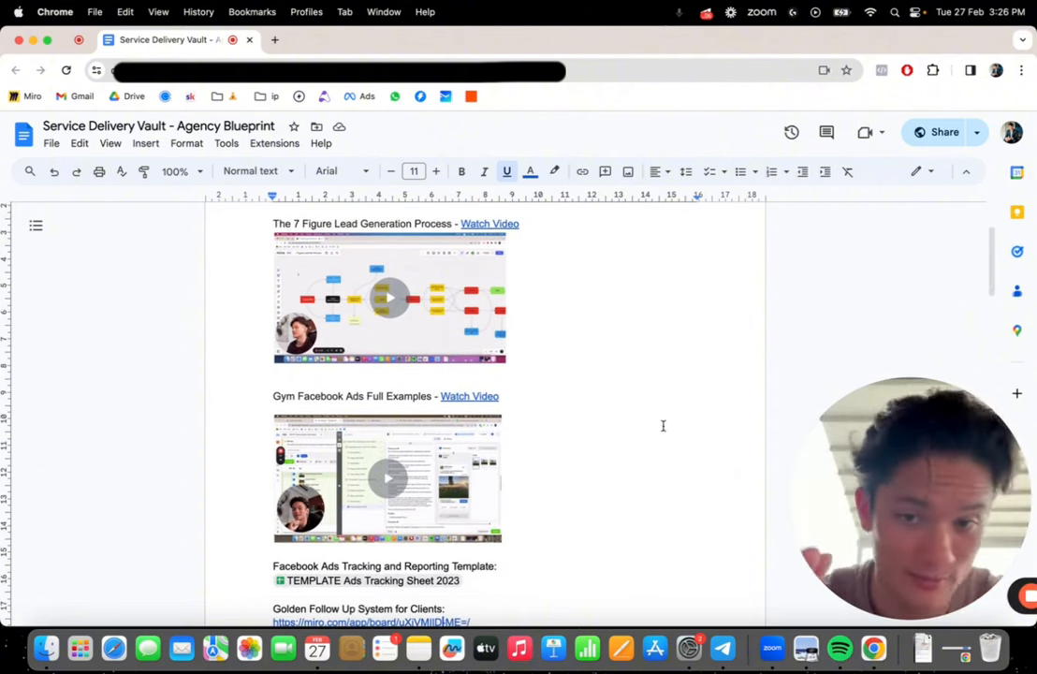
scroll("down", 3)
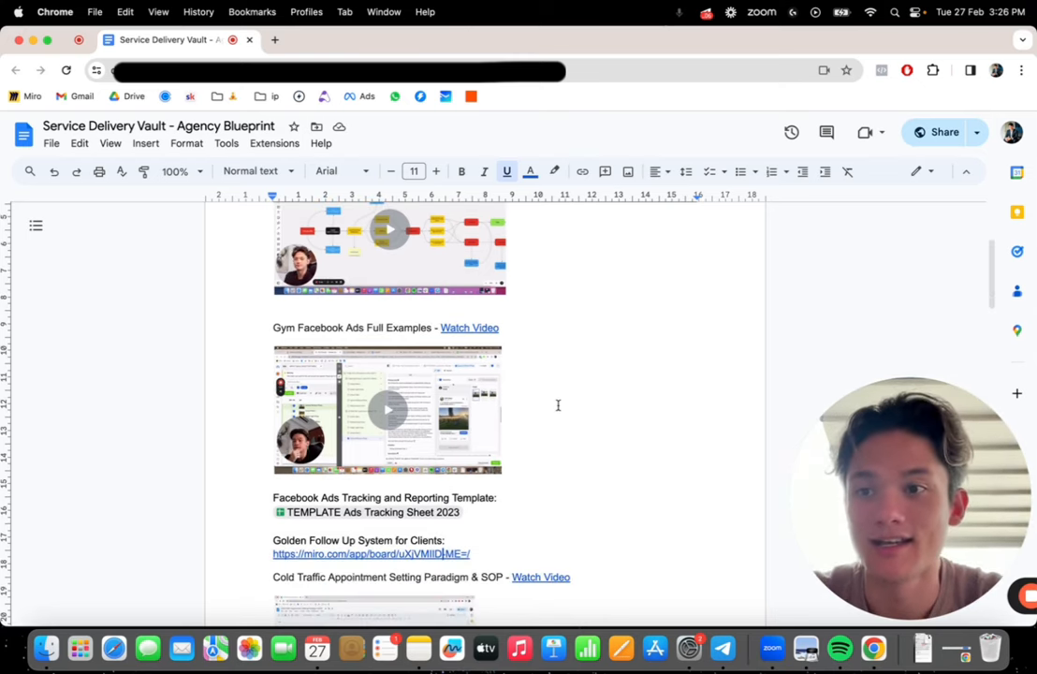
scroll("up", 3)
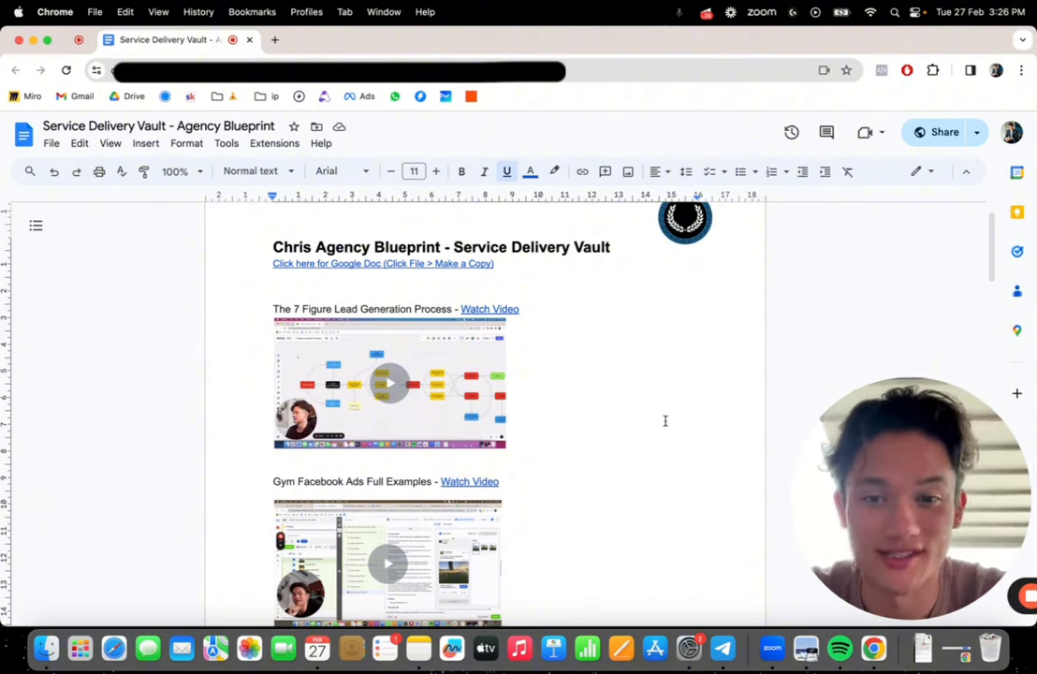
mouse_move(791, 466)
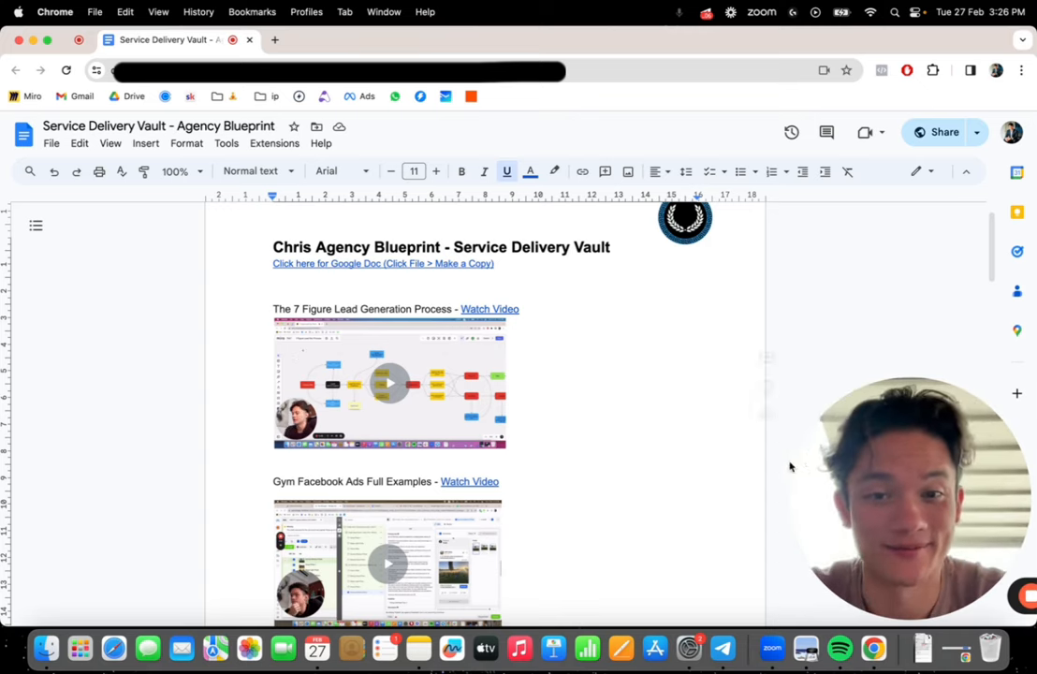